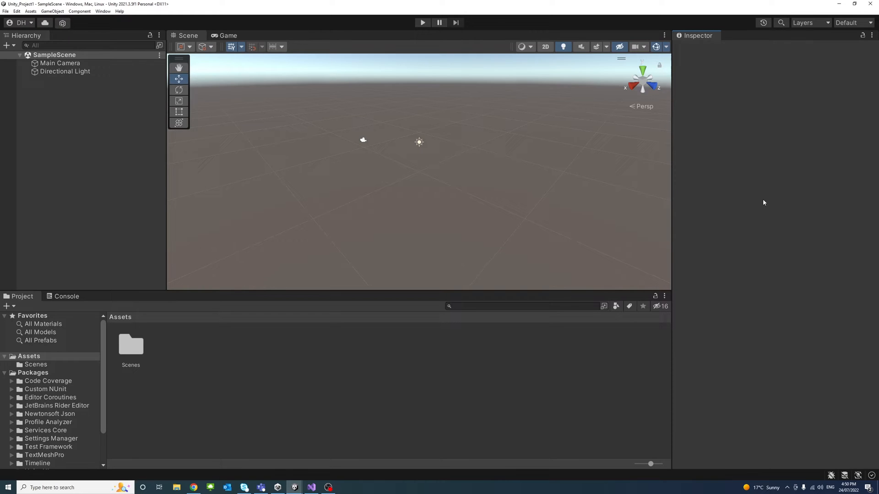
{"action": "mouse_move", "coordinate": [120, 148]}
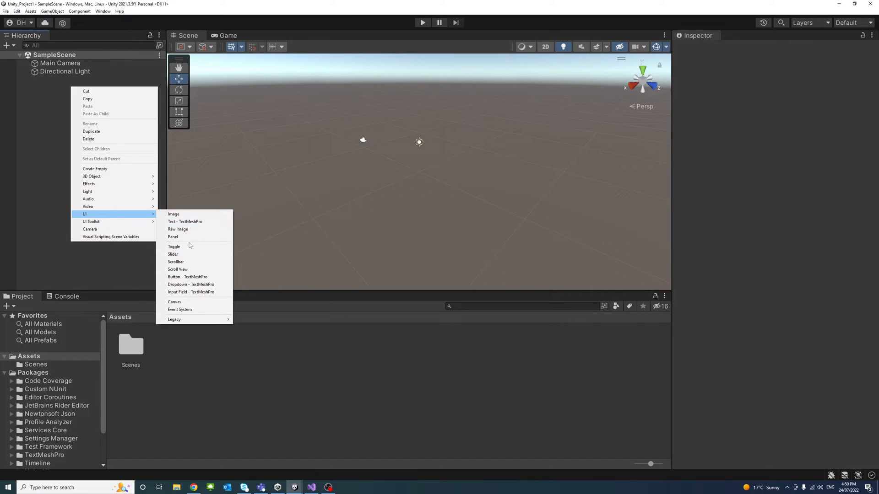
{"action": "mouse_move", "coordinate": [187, 217]}
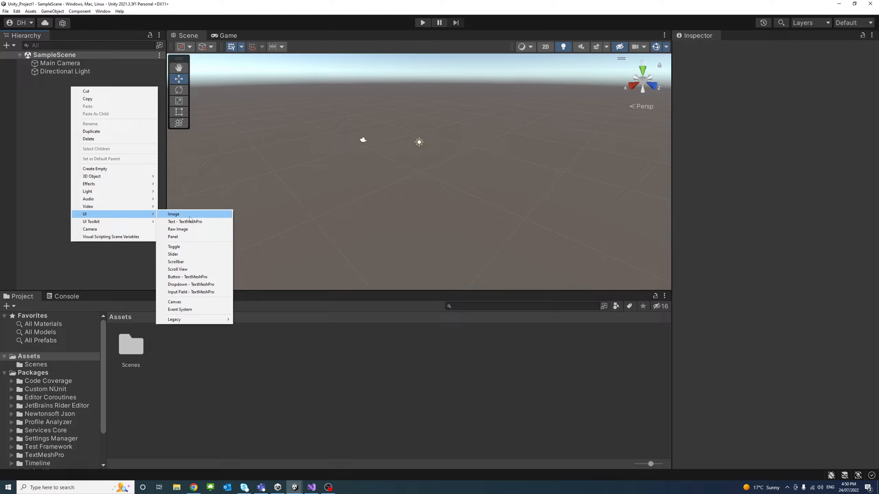
Add a UI Button - TextMeshPro to the scene and import the TMP Essential resources.
{"action": "left_click", "coordinate": [187, 277]}
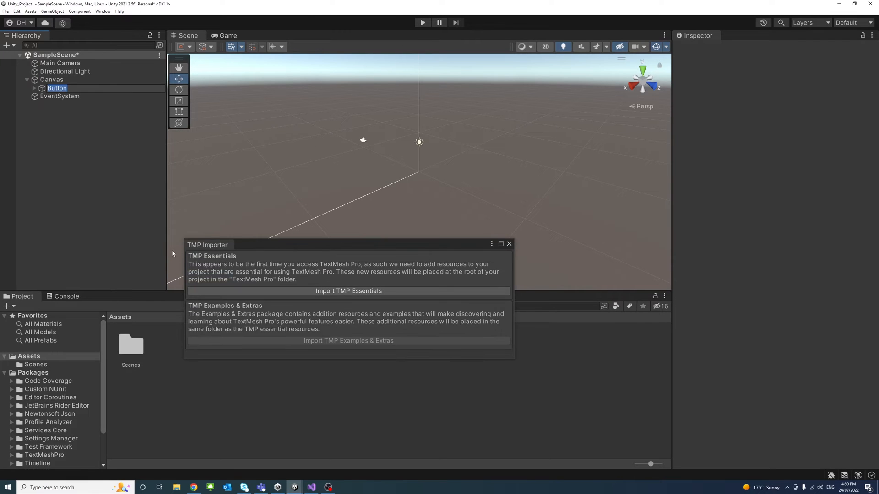
{"action": "left_click", "coordinate": [57, 87]}
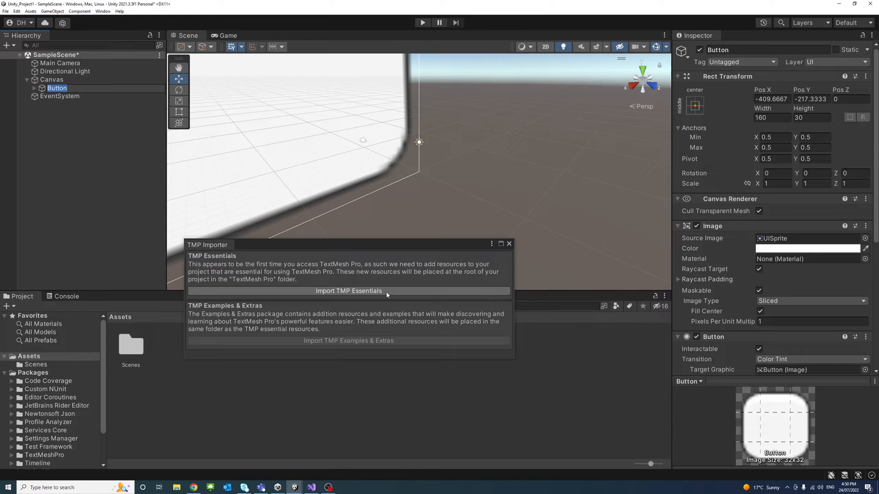
{"action": "left_click", "coordinate": [349, 291]}
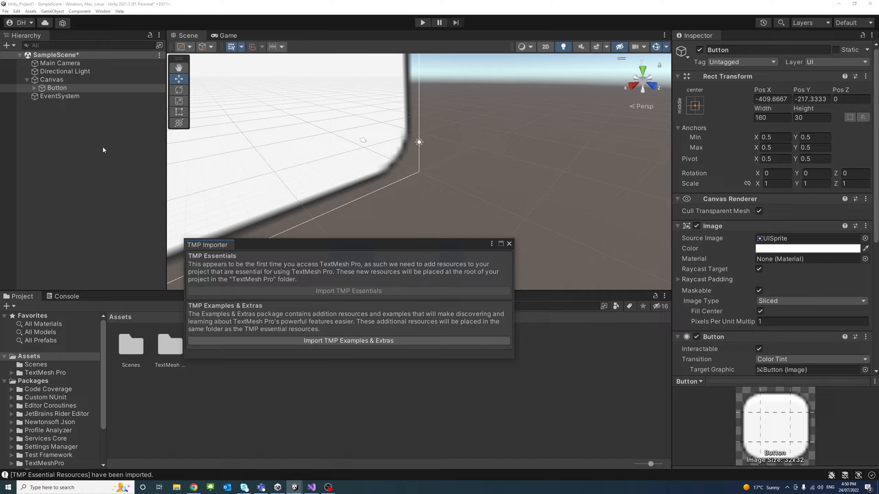
{"action": "mouse_move", "coordinate": [510, 244]}
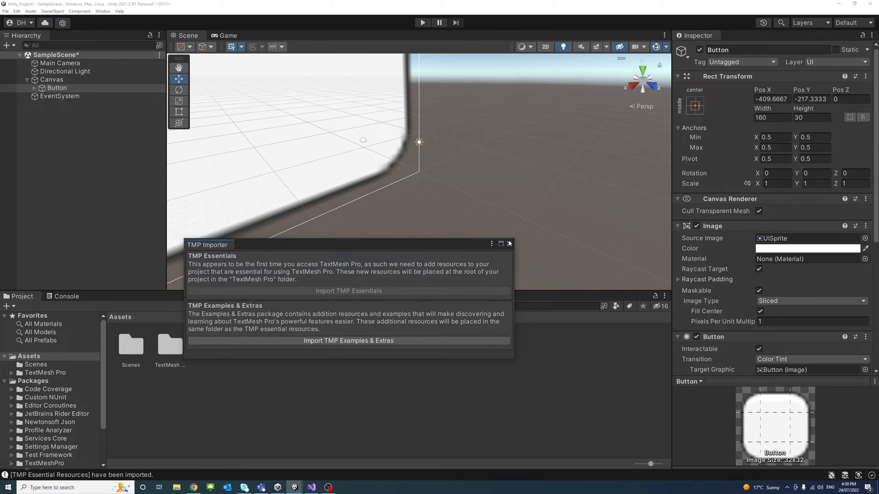
Rename the new button to OnClickButton.
{"action": "left_click", "coordinate": [509, 244]}
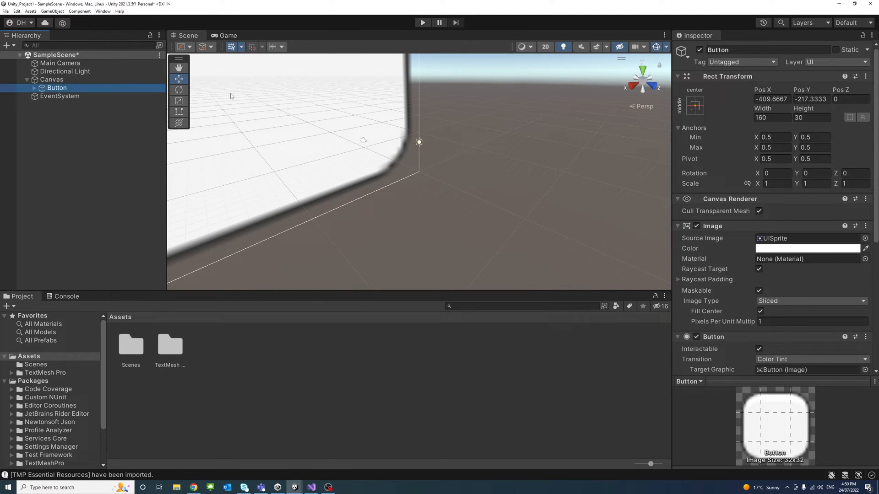
{"action": "double_click", "coordinate": [718, 49]}
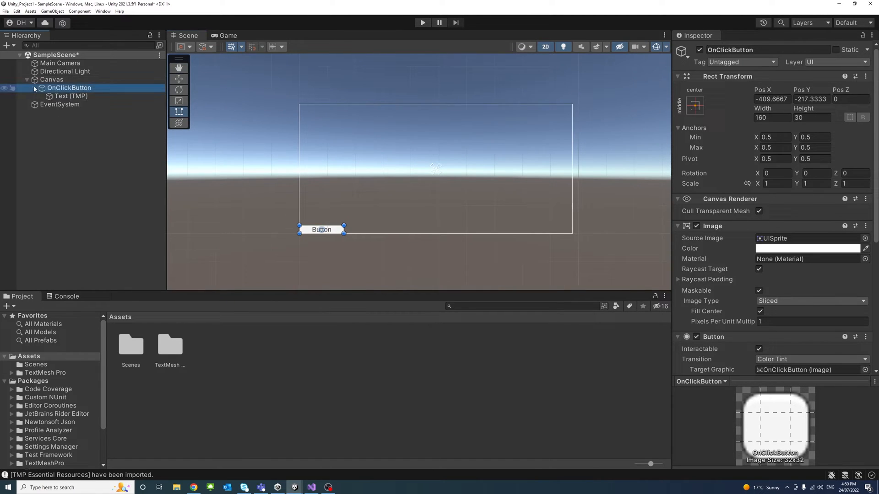
{"action": "left_click", "coordinate": [71, 96]}
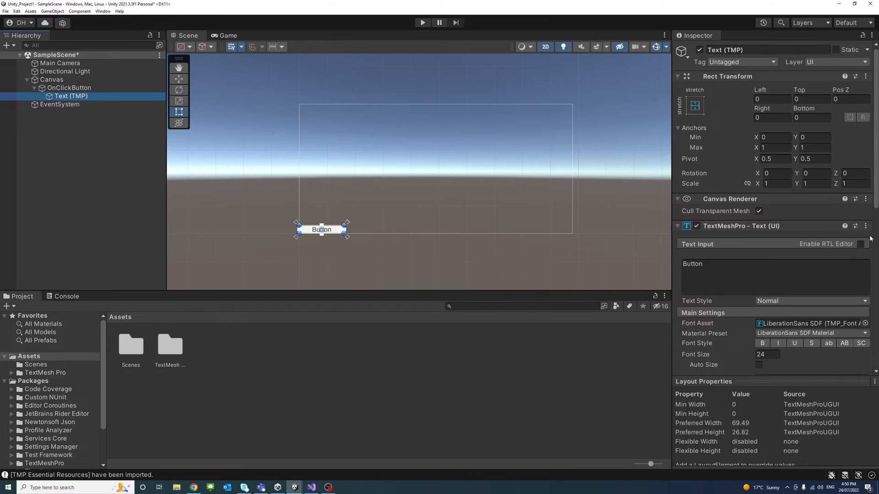
Make the button label read 'On Click Button' at font size 18.
{"action": "double_click", "coordinate": [692, 263]}
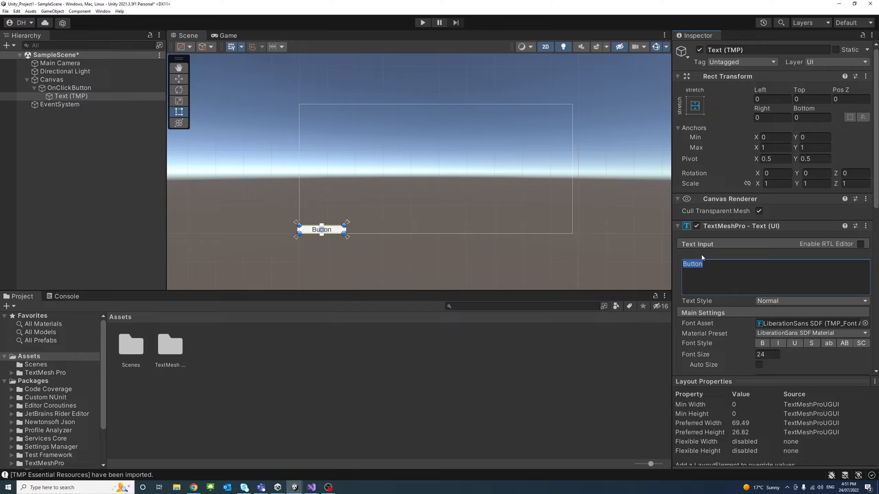
{"action": "type", "text": "On Click"}
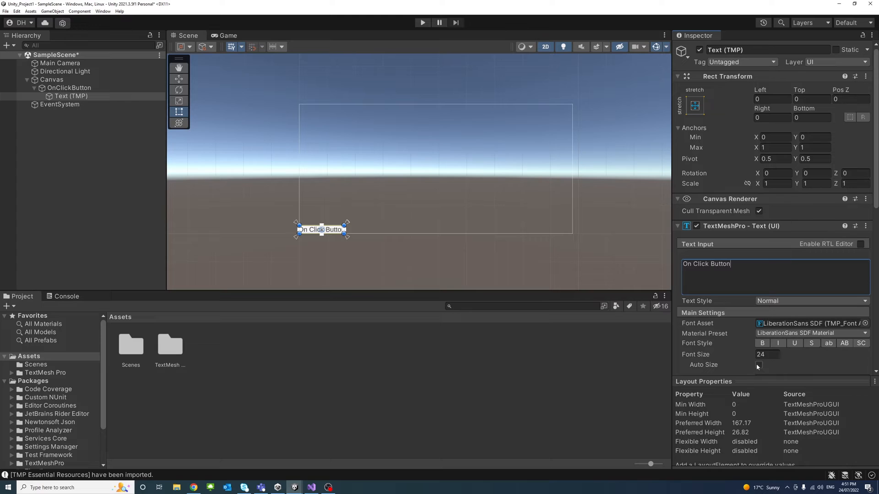
{"action": "type", "text": "1"}
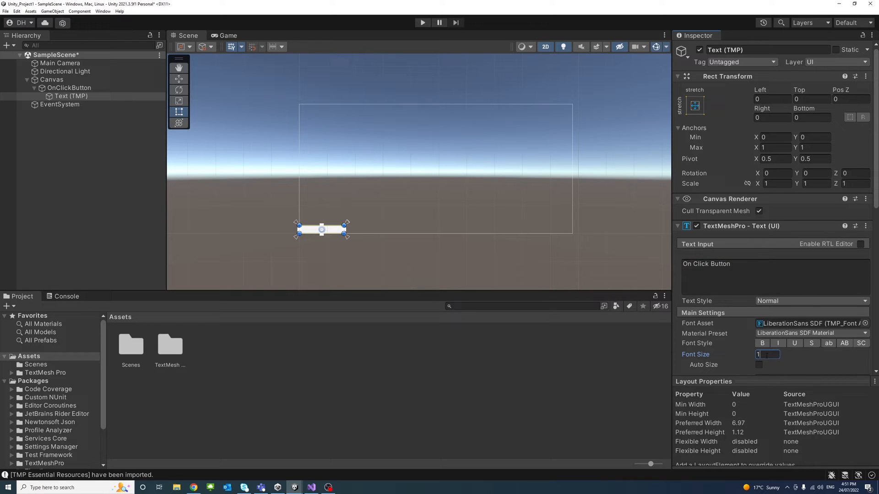
{"action": "type", "text": "18"}
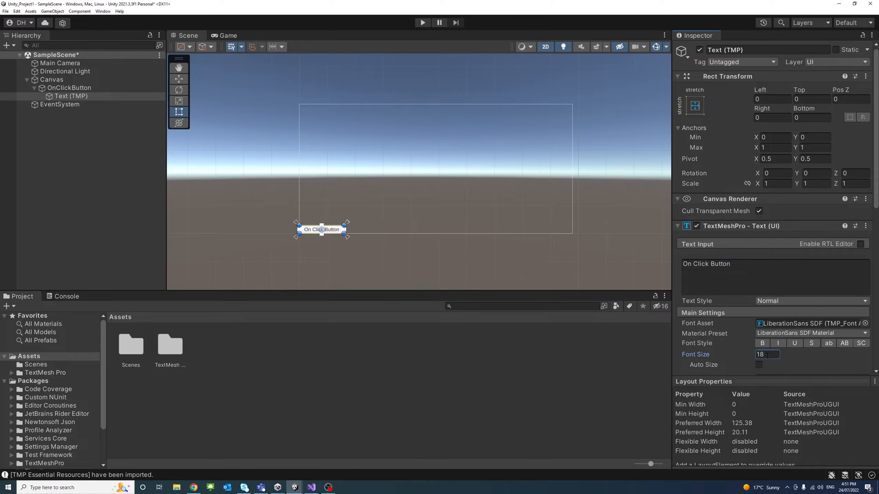
{"action": "mouse_move", "coordinate": [772, 364]}
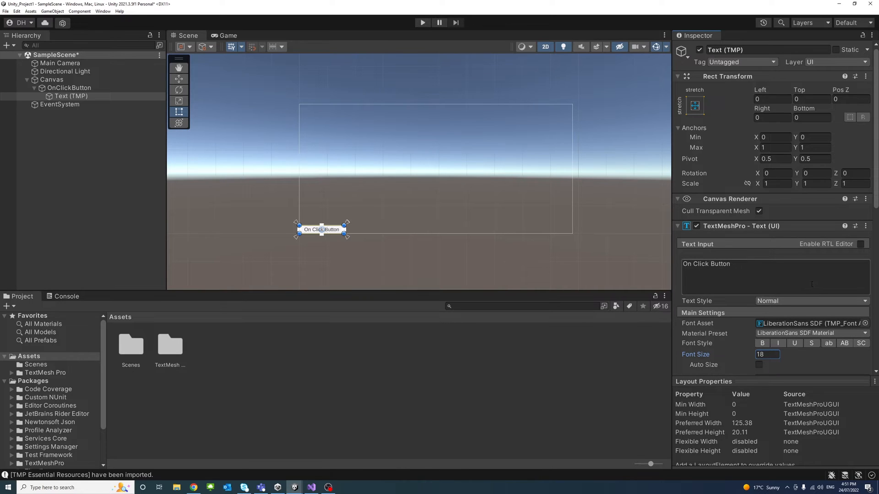
Give OnClickButton's image a bright green colour.
{"action": "left_click", "coordinate": [69, 88]}
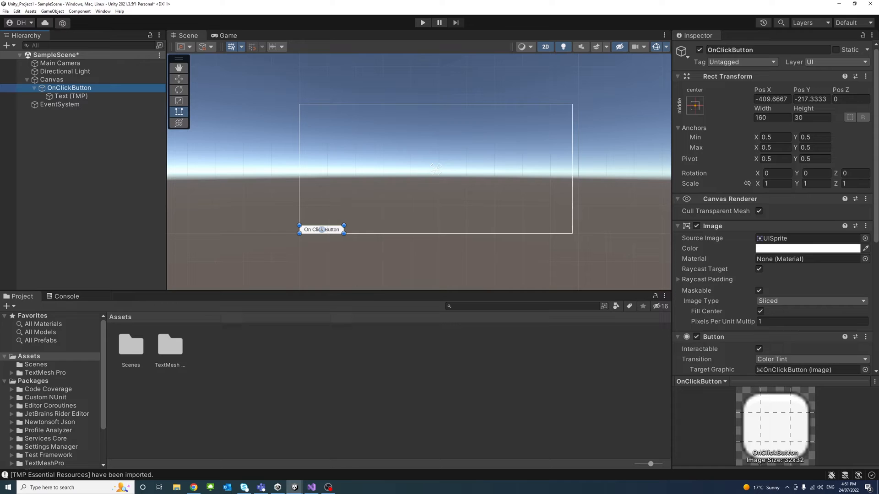
{"action": "left_click", "coordinate": [807, 248]}
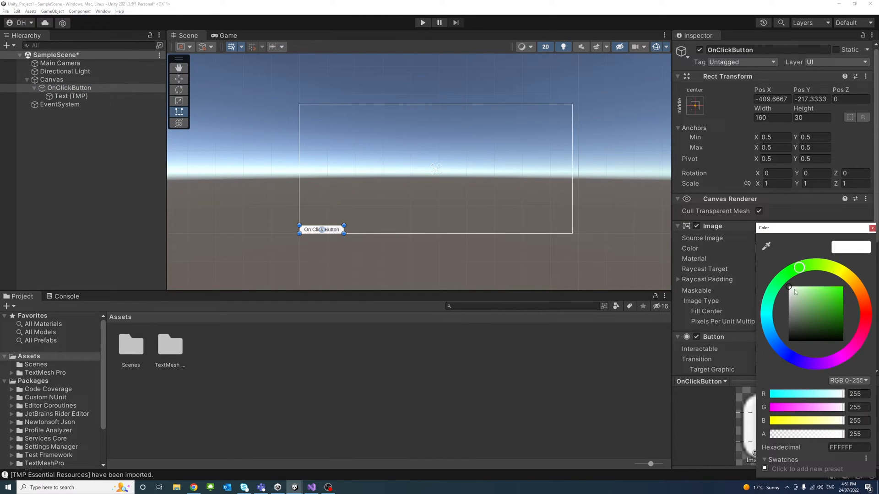
{"action": "left_click", "coordinate": [842, 287]}
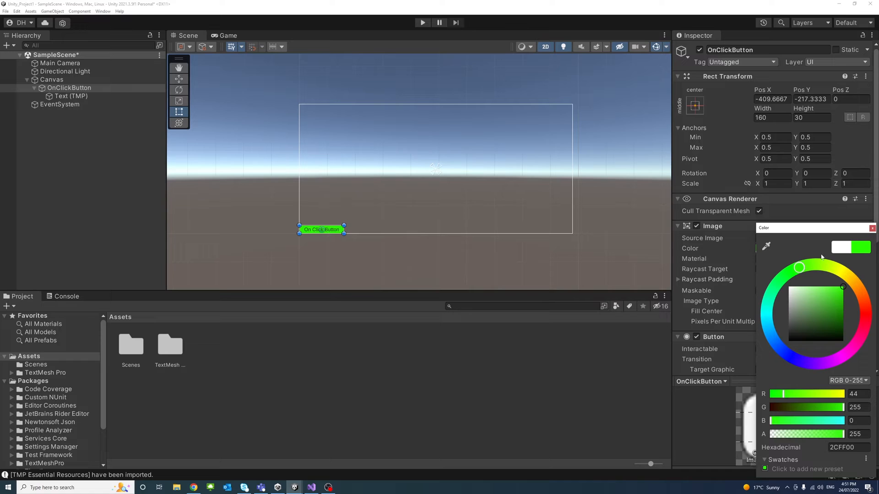
{"action": "left_click", "coordinate": [871, 228]}
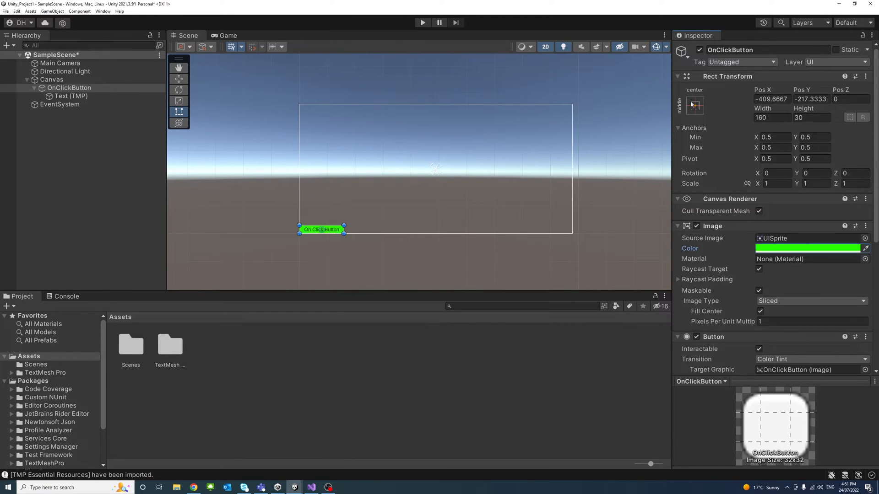
Anchor the button to the canvas top-left corner at Pos X 15, Pos Y -15.
{"action": "left_click", "coordinate": [695, 105]}
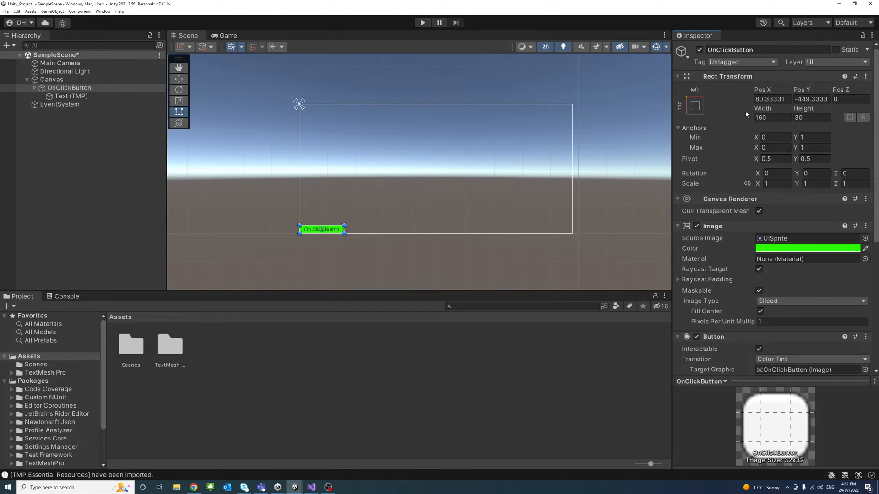
{"action": "left_click", "coordinate": [773, 159]}
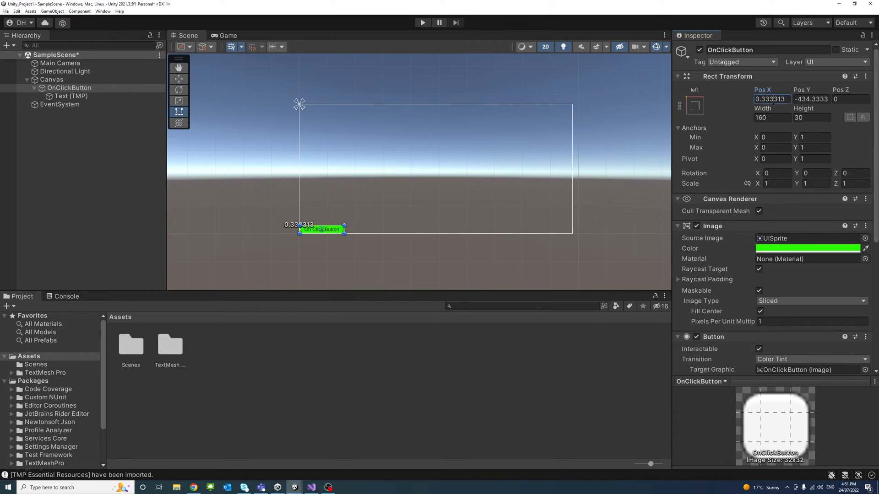
{"action": "type", "text": "15"}
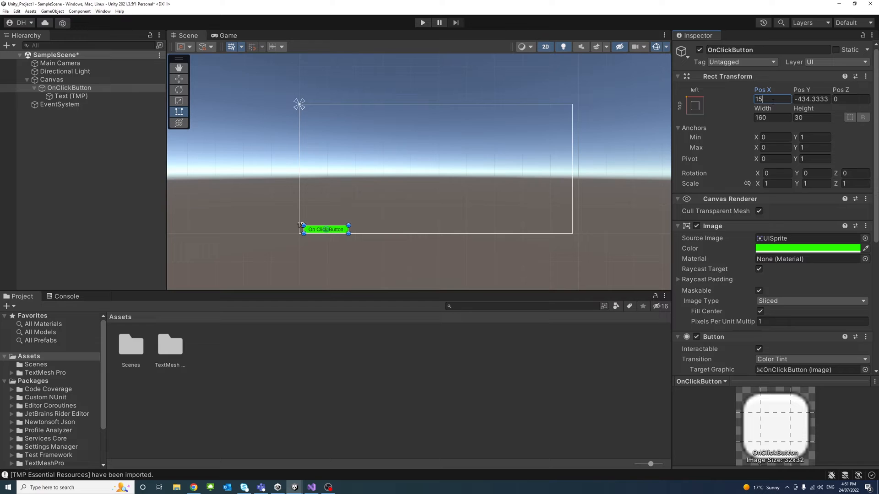
{"action": "key", "text": "Tab"}
{"action": "type", "text": "-15"}
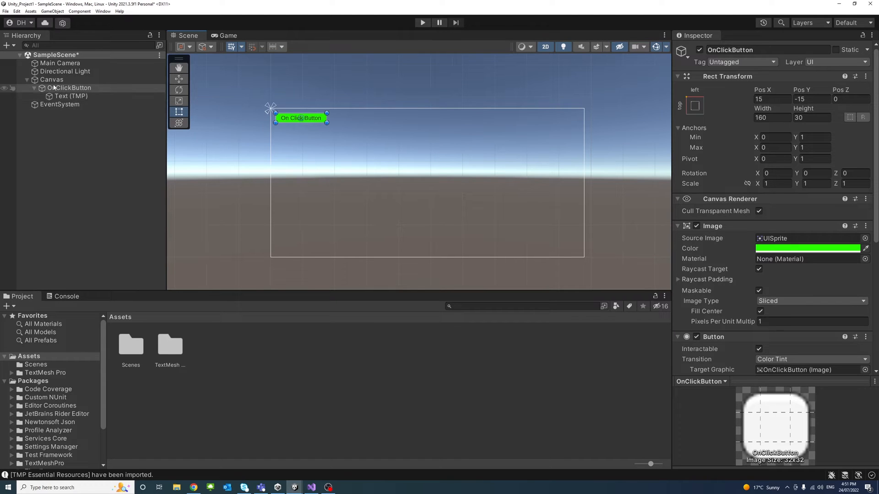
Create an empty child of Canvas named OnClickPopup.
{"action": "right_click", "coordinate": [50, 79]}
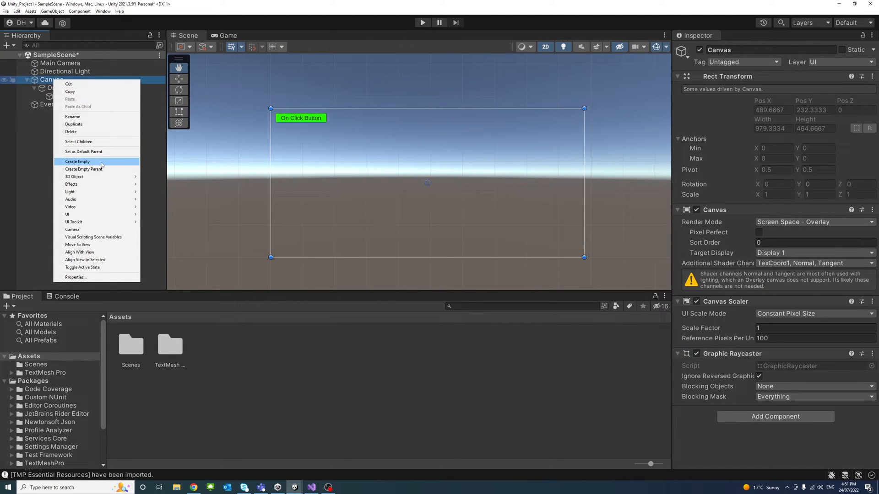
{"action": "left_click", "coordinate": [77, 161]}
{"action": "type", "text": "OnClick"}
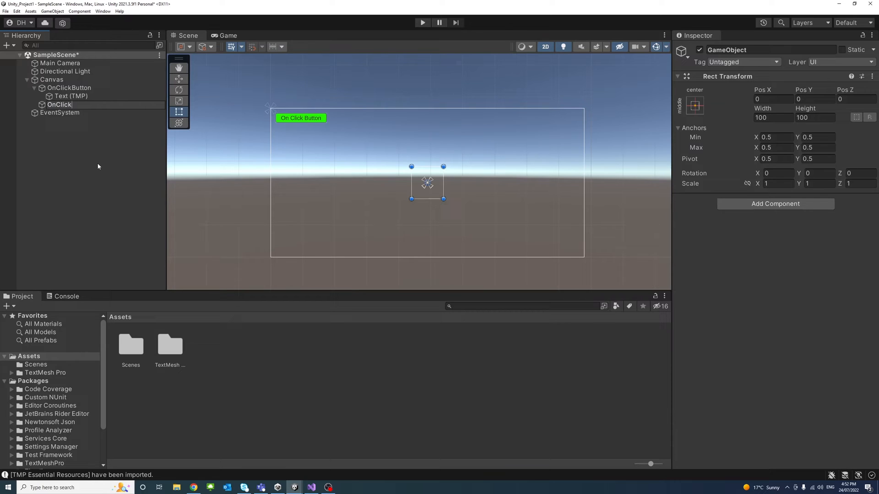
{"action": "type", "text": "Popup"}
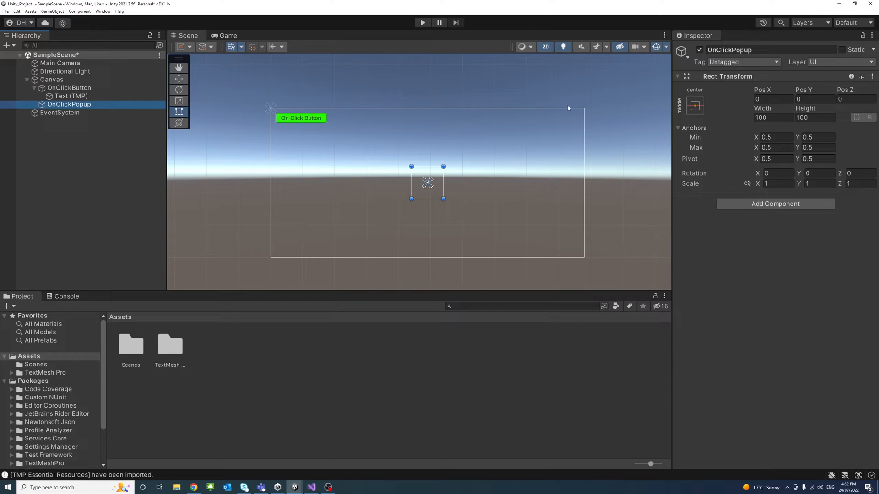
Add a UI Panel under OnClickPopup and name it OnClickPanel.
{"action": "right_click", "coordinate": [69, 104]}
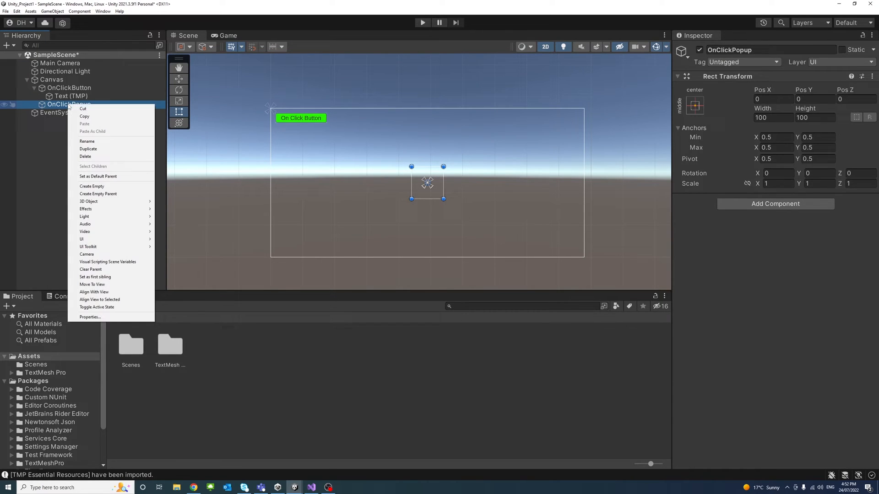
{"action": "mouse_move", "coordinate": [97, 127]}
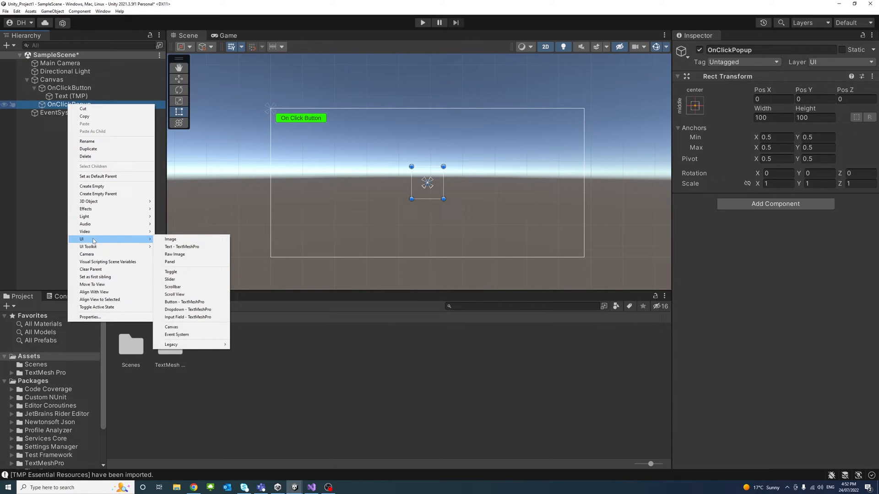
{"action": "mouse_move", "coordinate": [191, 271]}
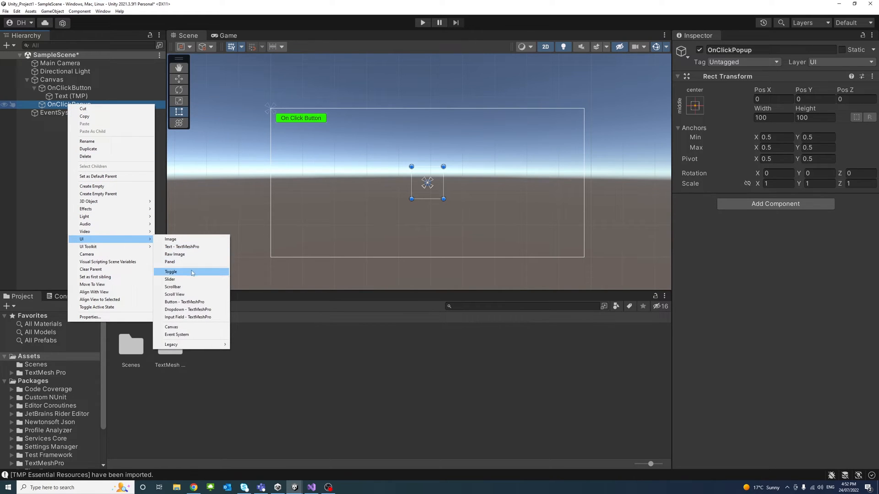
{"action": "mouse_move", "coordinate": [186, 280]}
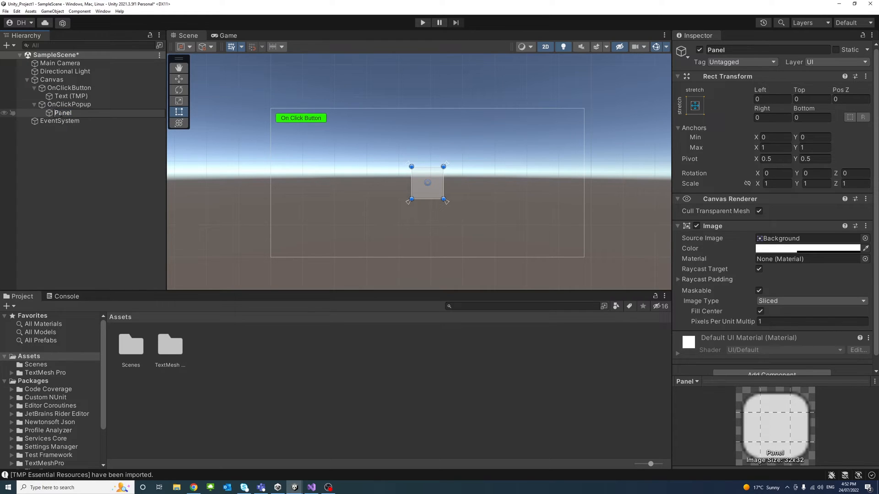
{"action": "type", "text": "OnCPanel"}
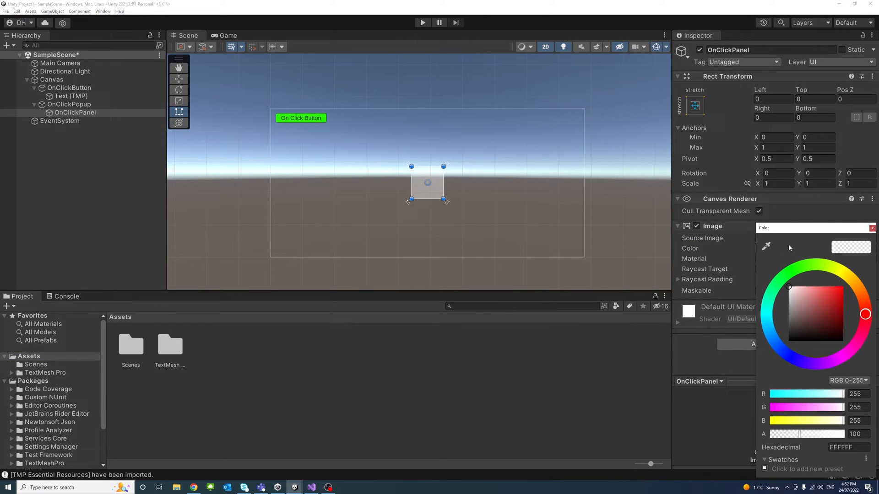
Colour OnClickPanel green and anchor it to the canvas centre.
{"action": "left_click", "coordinate": [798, 294]}
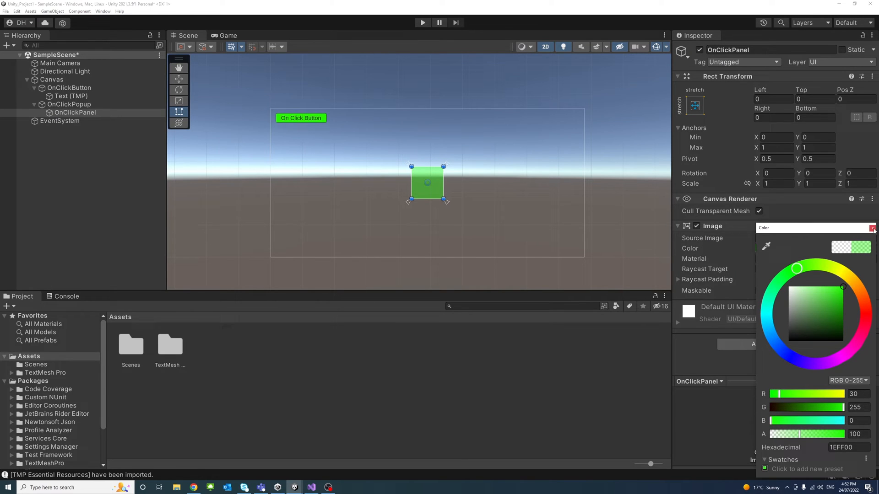
{"action": "left_click", "coordinate": [872, 228]}
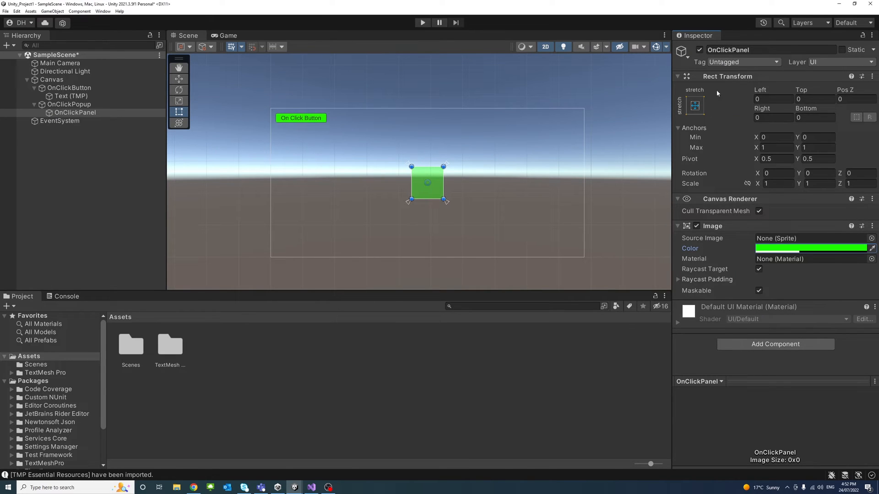
{"action": "left_click", "coordinate": [694, 106]}
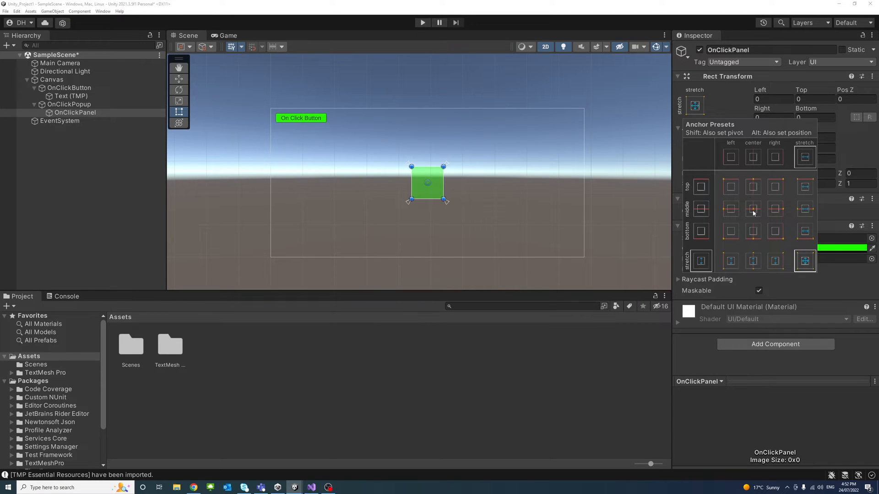
{"action": "left_click", "coordinate": [753, 209]}
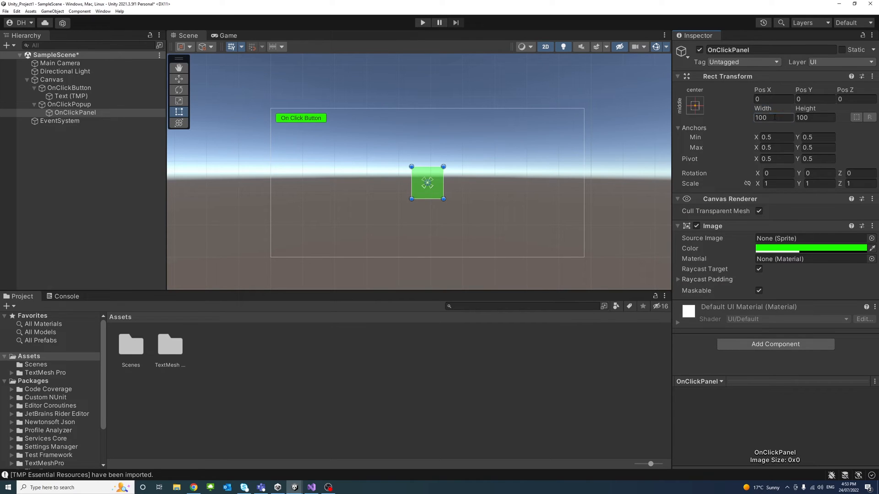
Size the panel to 600 by 300 and raise its green colour to full opacity.
{"action": "left_click", "coordinate": [773, 117]}
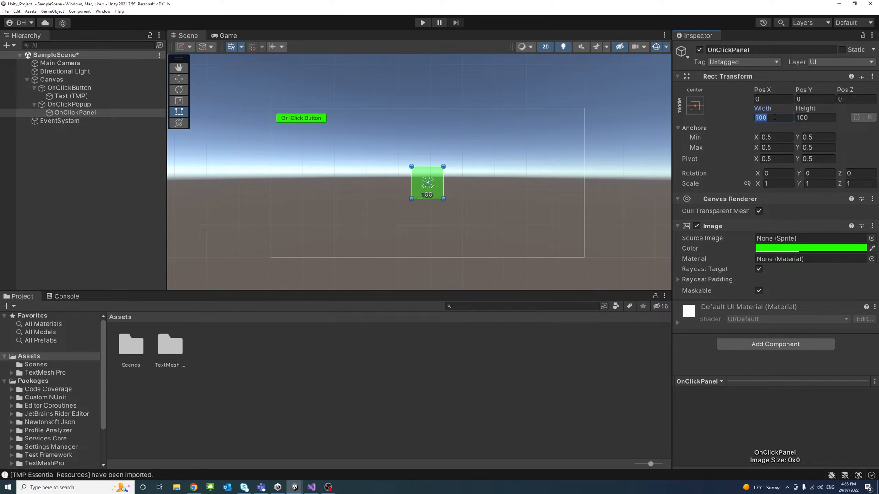
{"action": "type", "text": "800"}
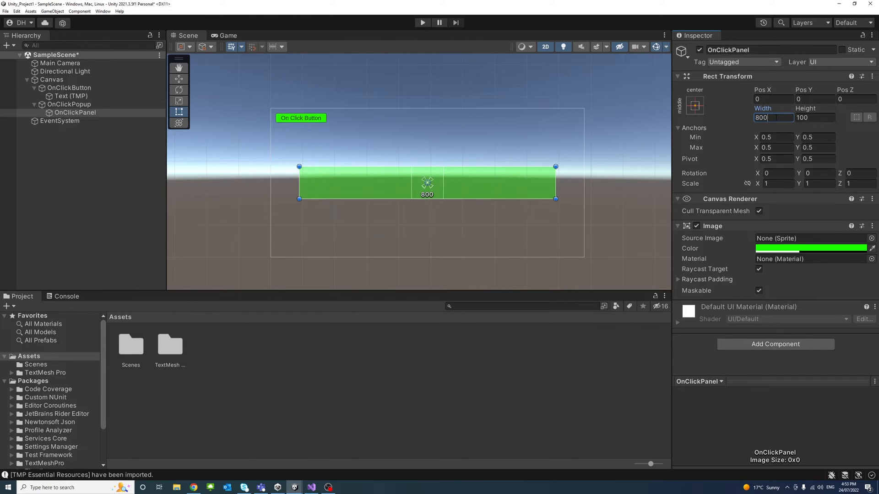
{"action": "type", "text": "600"}
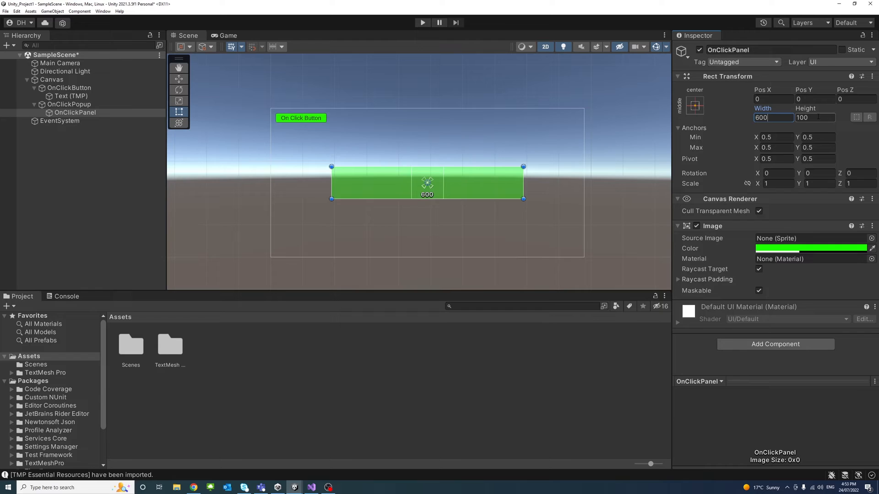
{"action": "type", "text": "40"}
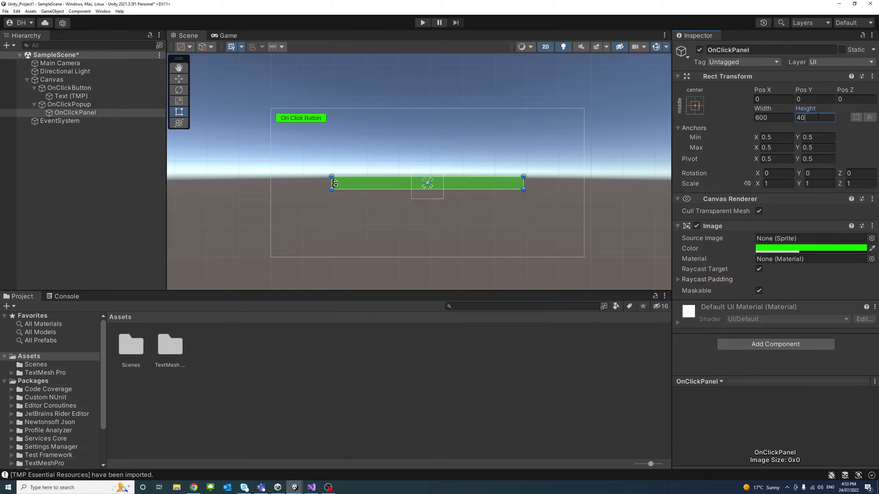
{"action": "type", "text": "400"}
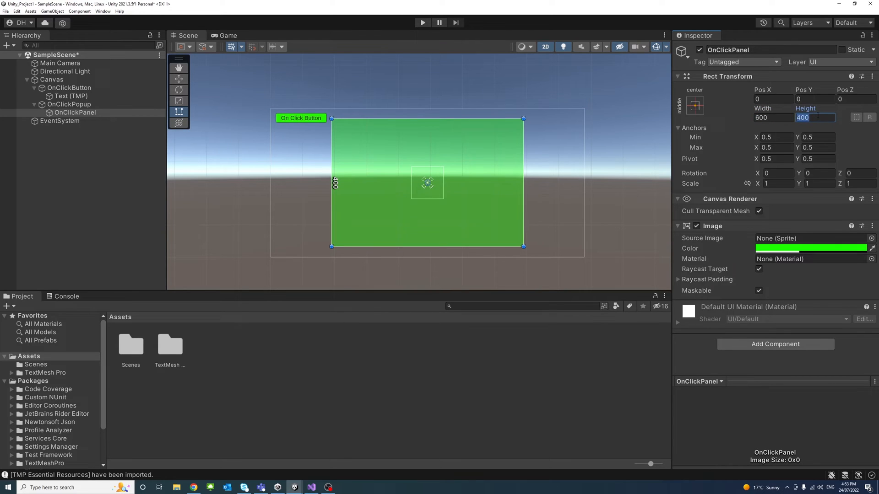
{"action": "type", "text": "300"}
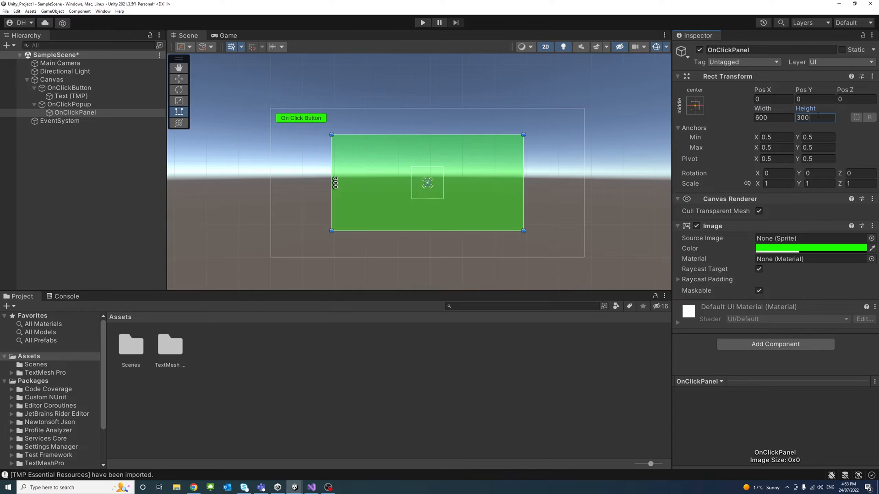
{"action": "left_click", "coordinate": [811, 248]}
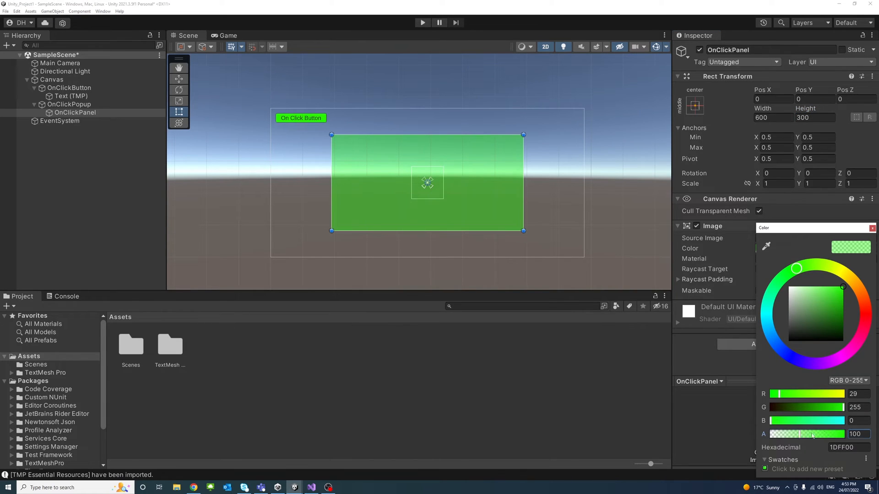
{"action": "left_click_drag", "start_coordinate": [813, 434], "coordinate": [857, 434]}
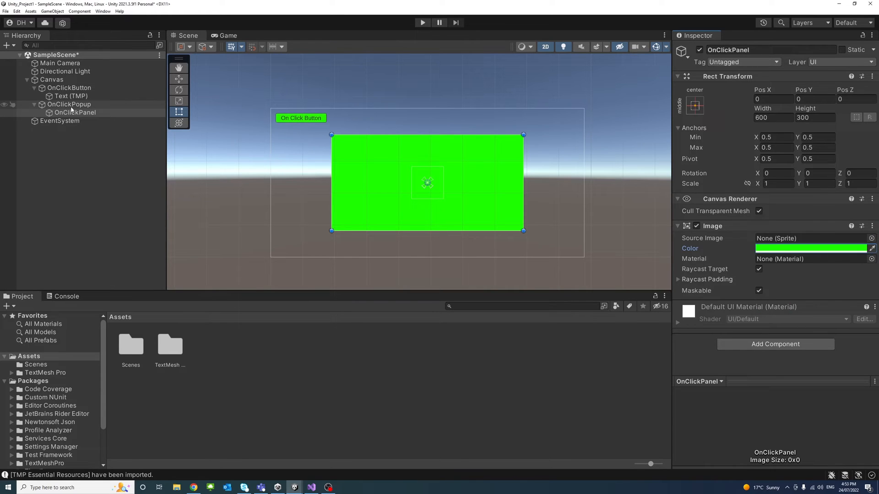
Add a Text - TextMeshPro object under OnClickPopup named OnClickText.
{"action": "right_click", "coordinate": [64, 104]}
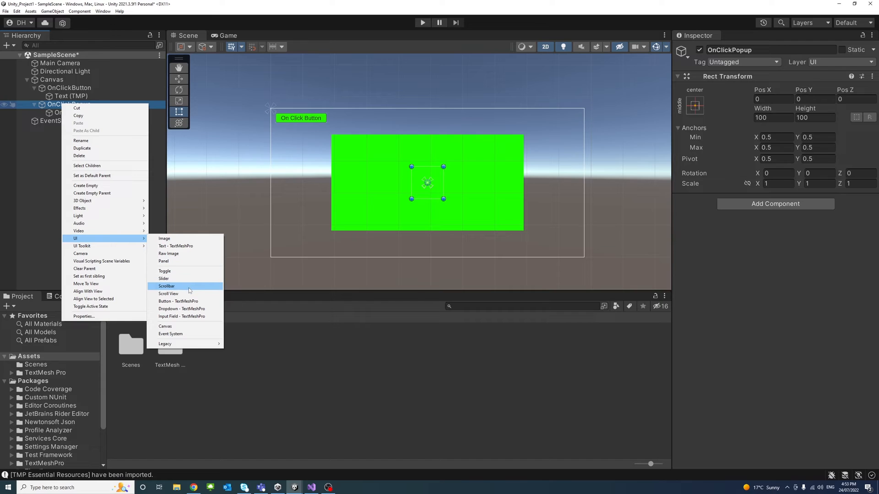
{"action": "mouse_move", "coordinate": [190, 294]}
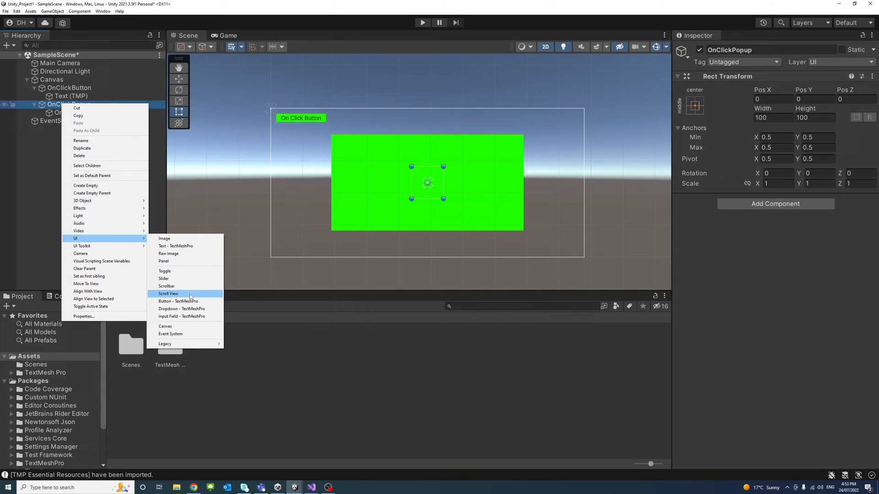
{"action": "left_click", "coordinate": [175, 245]}
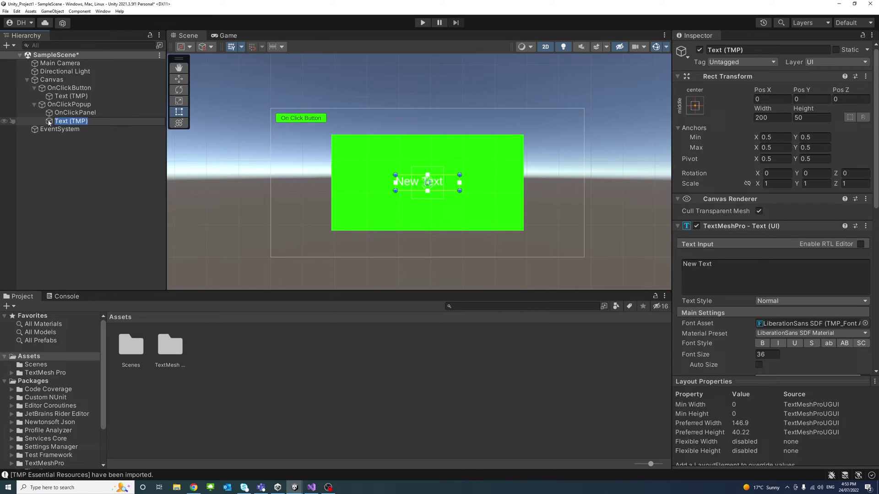
{"action": "type", "text": "OnClick"}
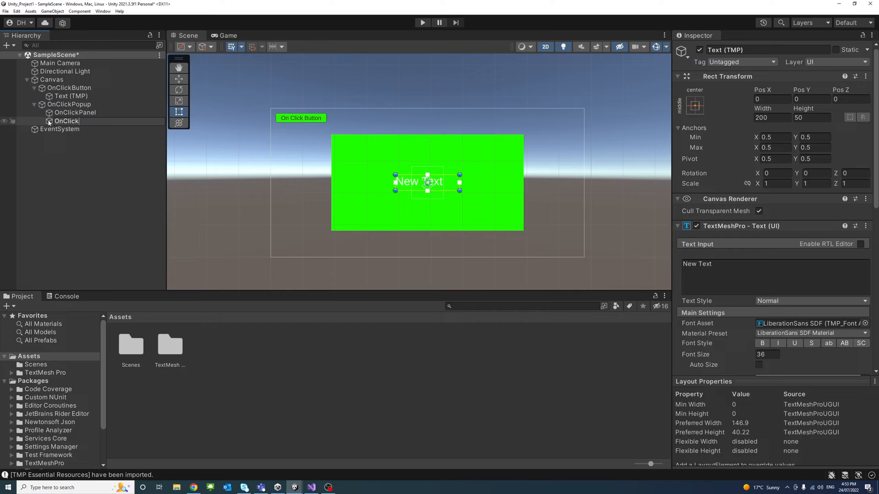
{"action": "type", "text": "Text"}
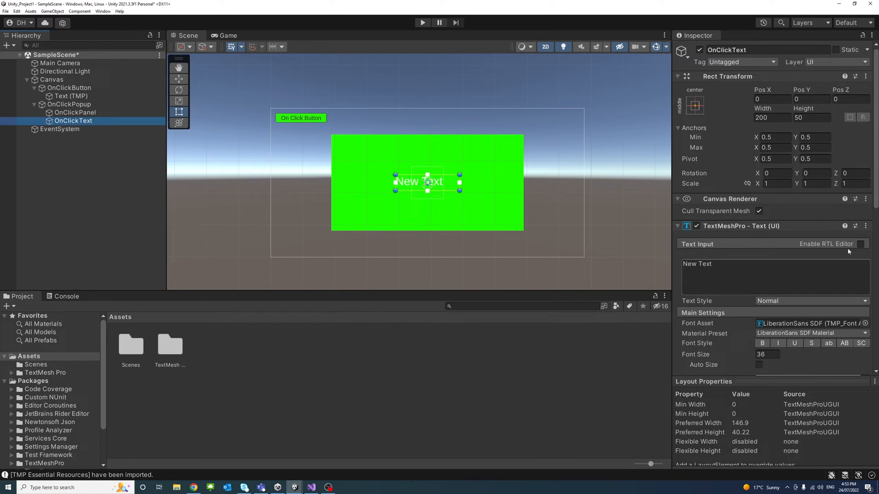
Replace the placeholder with 'On Click Button is Invoked'.
{"action": "double_click", "coordinate": [697, 264]}
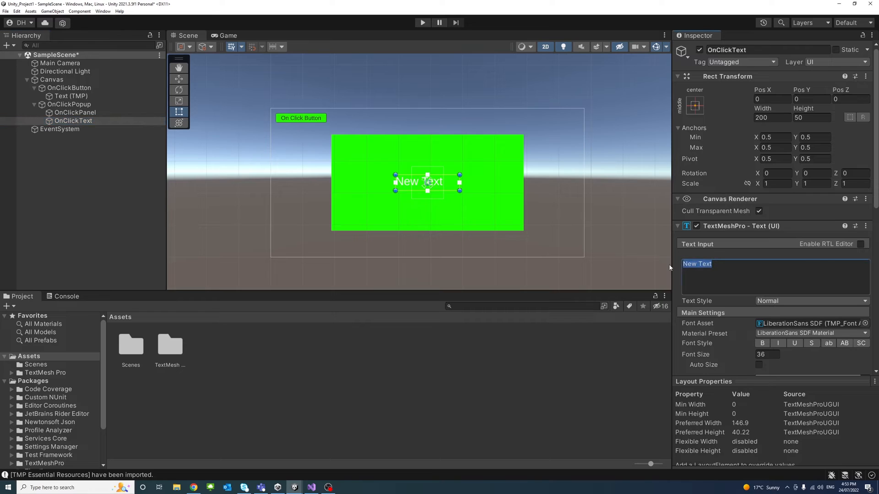
{"action": "type", "text": "O"}
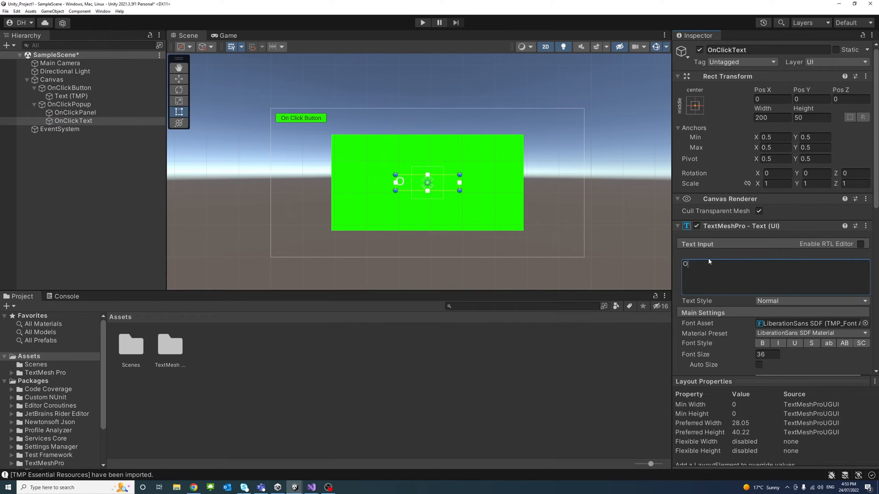
{"action": "type", "text": "n Click"}
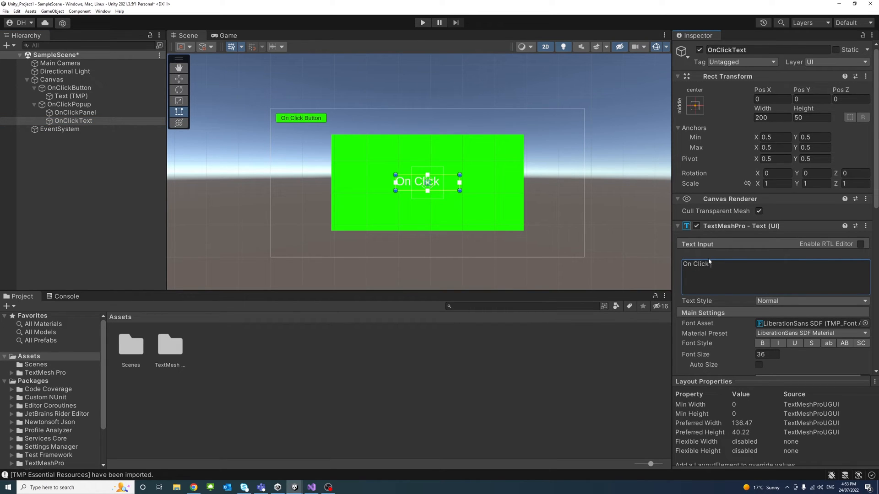
{"action": "type", "text": "Button is"}
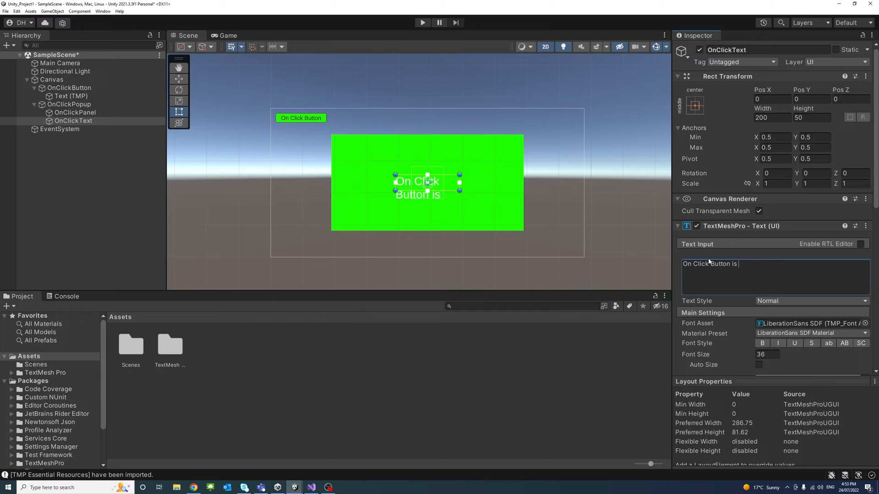
{"action": "type", "text": "Invo"}
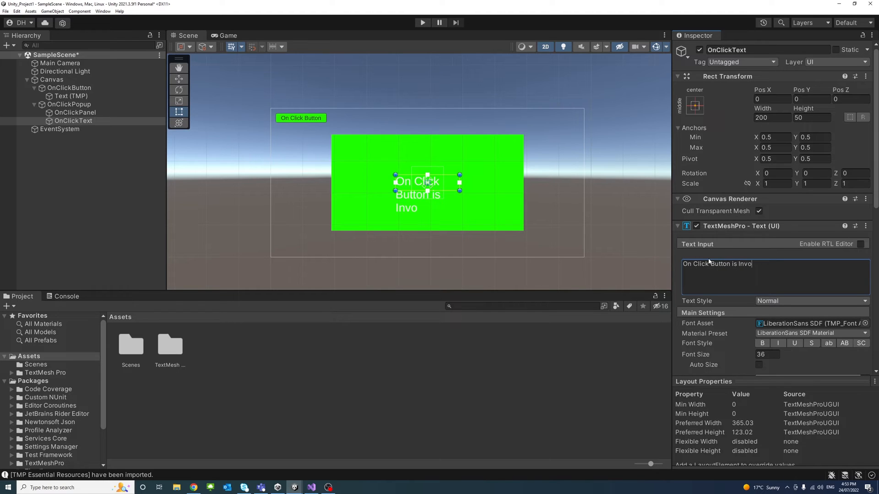
{"action": "type", "text": "ked"}
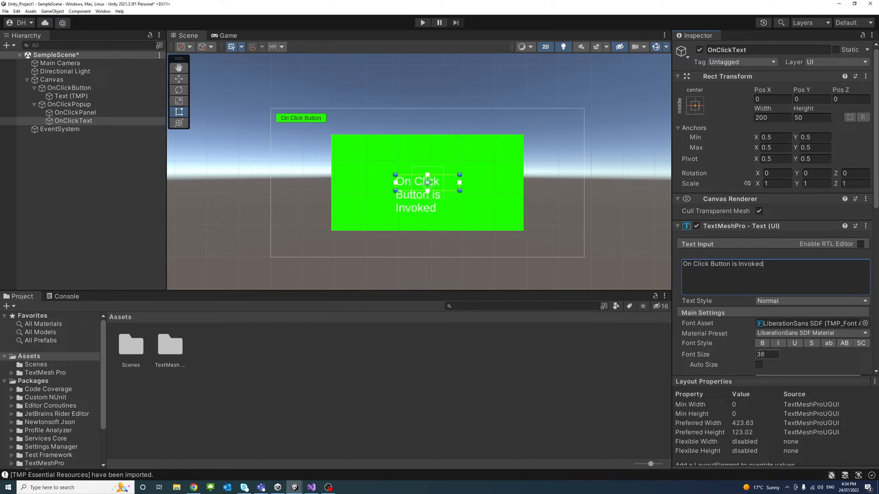
Set OnClickText's colour and reduce its font size to 20.
{"action": "type", "text": "2"}
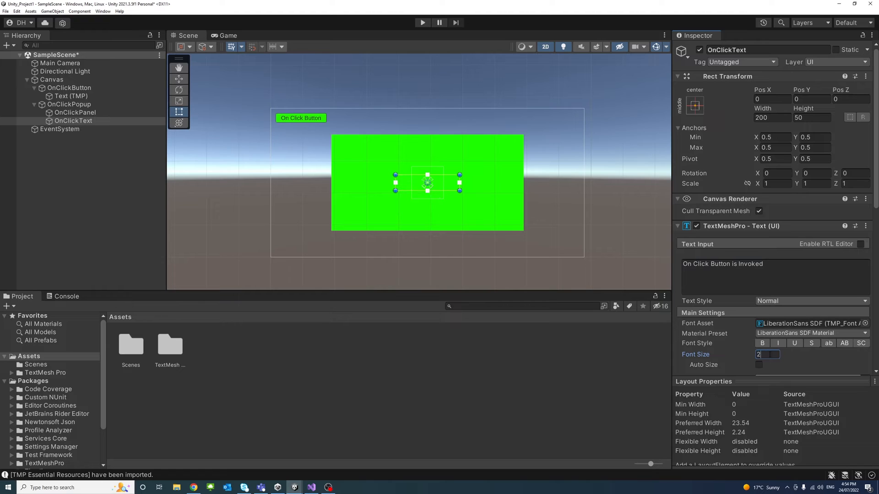
{"action": "type", "text": "5"}
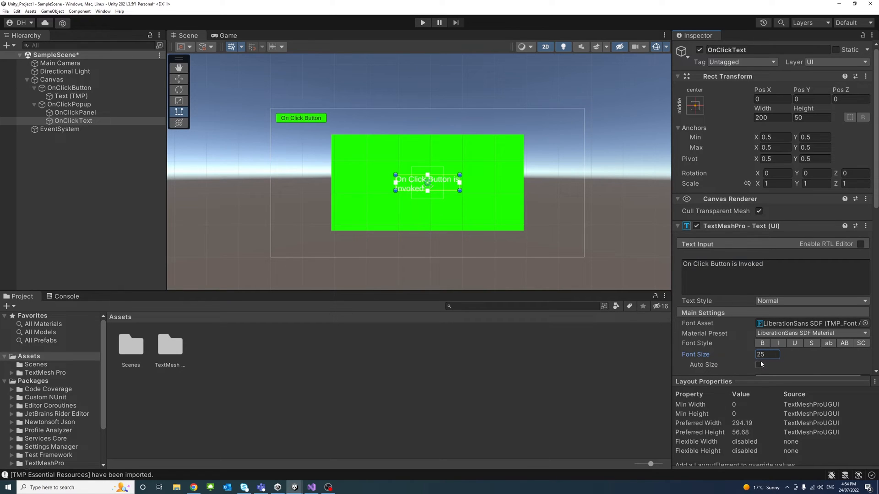
{"action": "scroll", "scroll_direction": "down", "scroll_amount": 3}
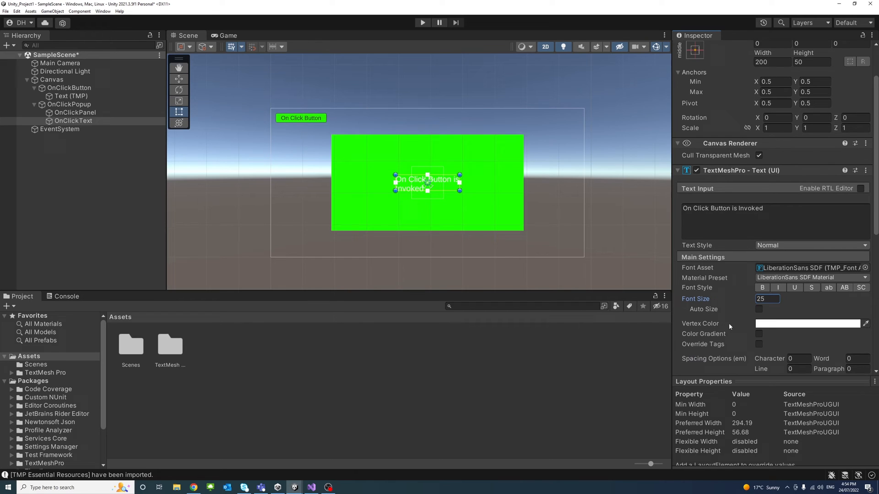
{"action": "left_click", "coordinate": [807, 323]}
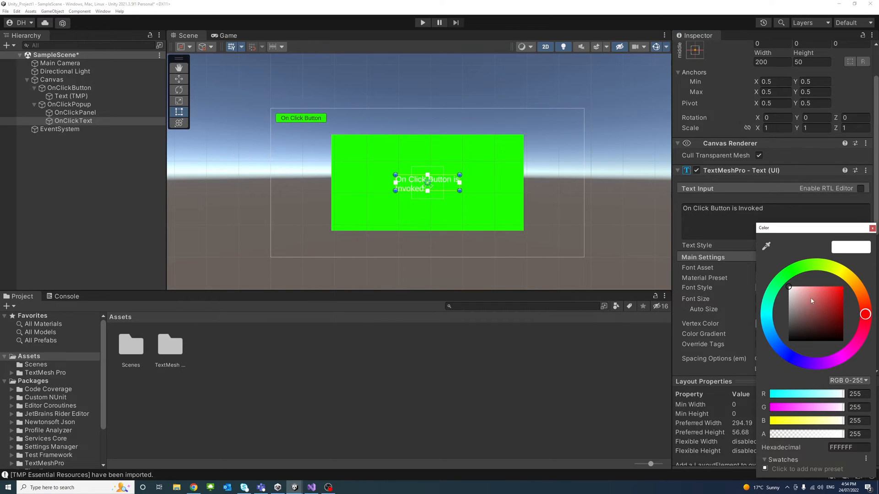
{"action": "left_click", "coordinate": [843, 341]}
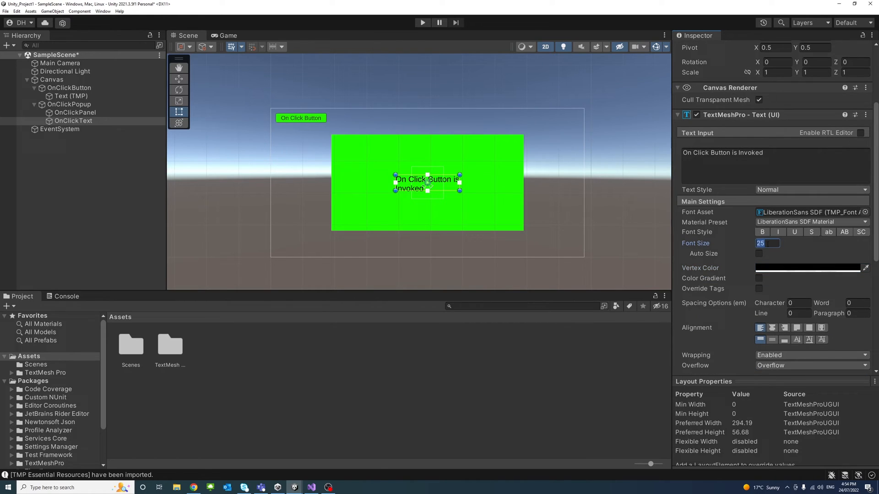
{"action": "type", "text": "2"}
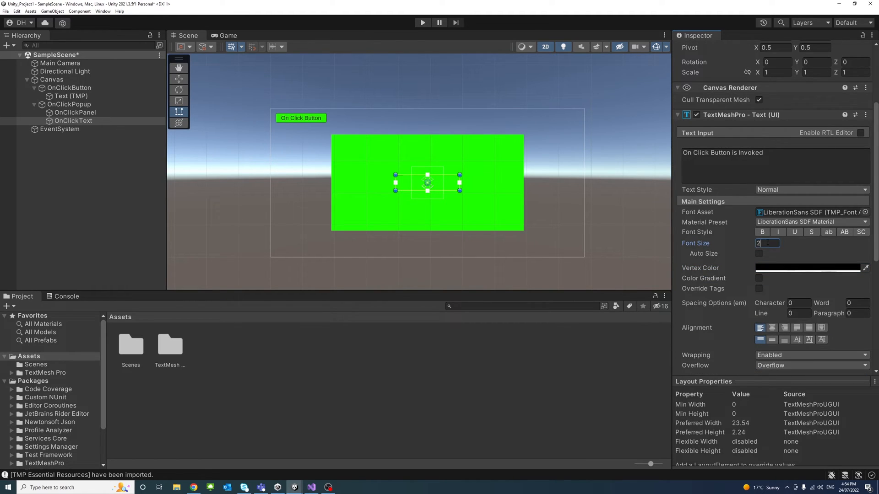
{"action": "type", "text": "0"}
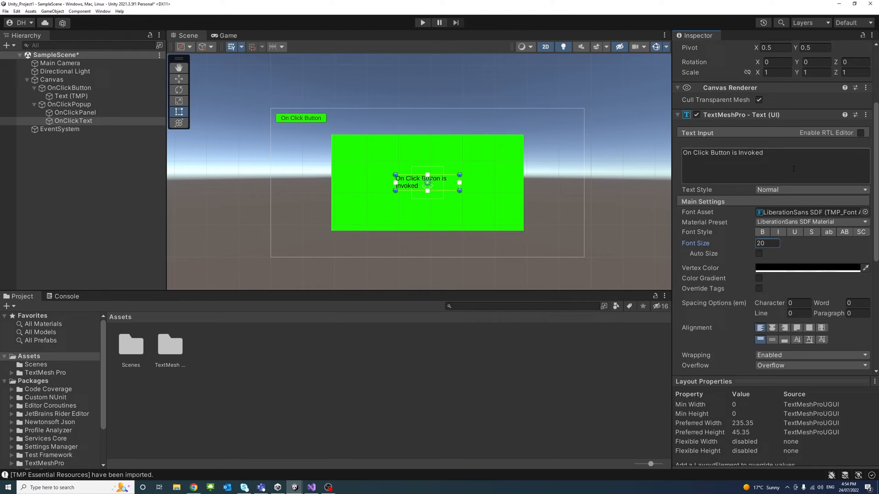
Widen the text box to 400 and centre-align the popup text.
{"action": "left_click", "coordinate": [73, 121]}
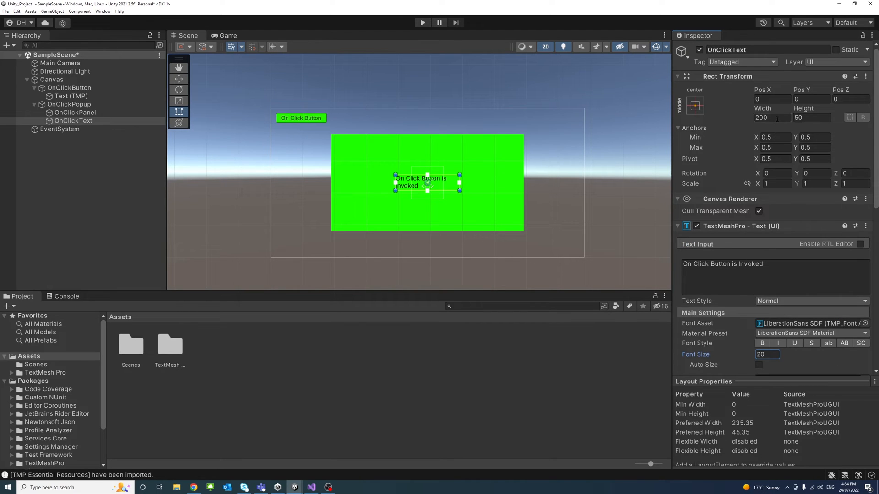
{"action": "type", "text": "4"}
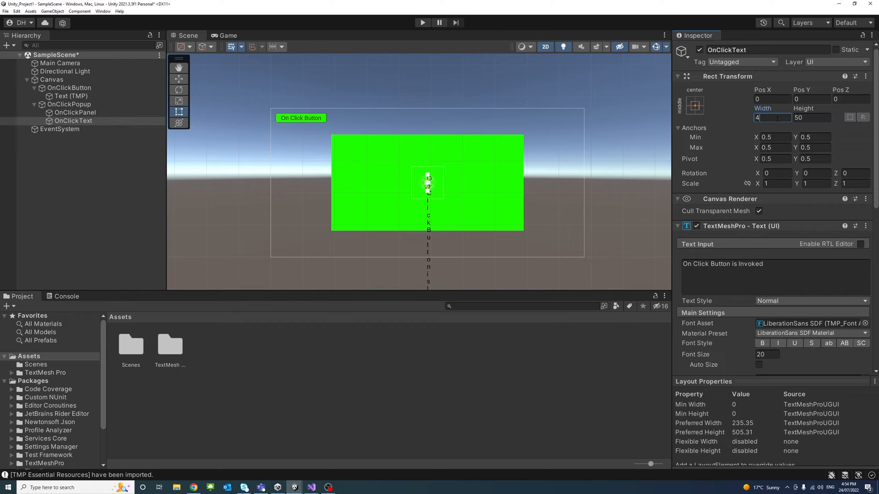
{"action": "type", "text": "00"}
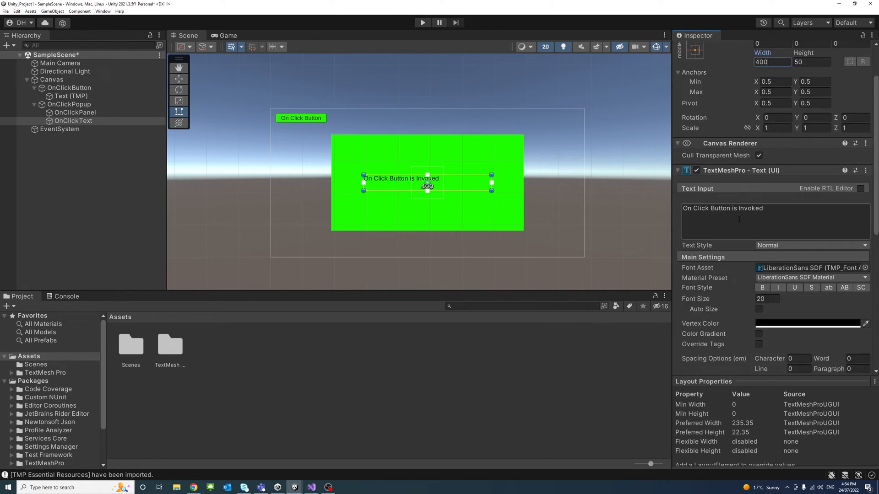
{"action": "scroll", "scroll_direction": "down", "scroll_amount": 3}
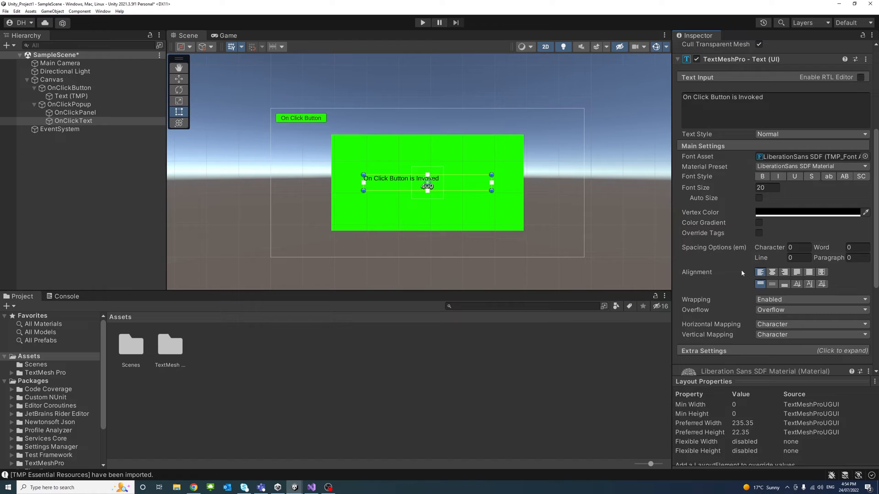
{"action": "left_click", "coordinate": [772, 272]}
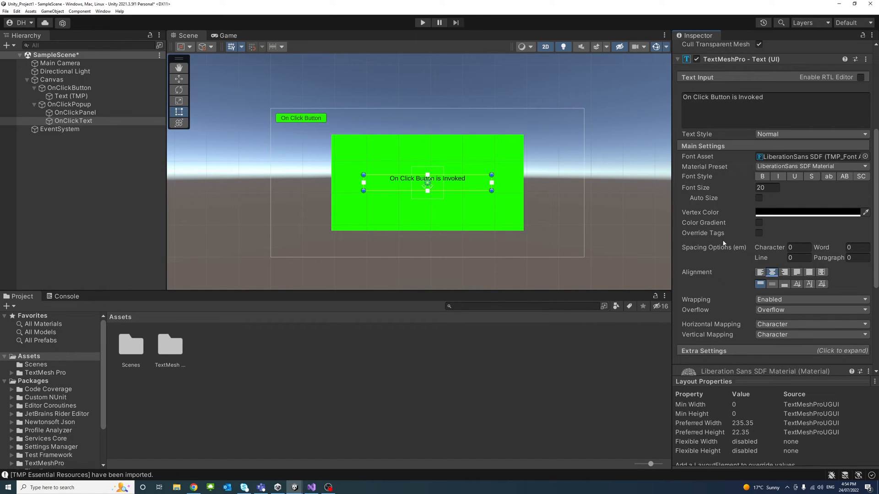
{"action": "left_click", "coordinate": [51, 79]}
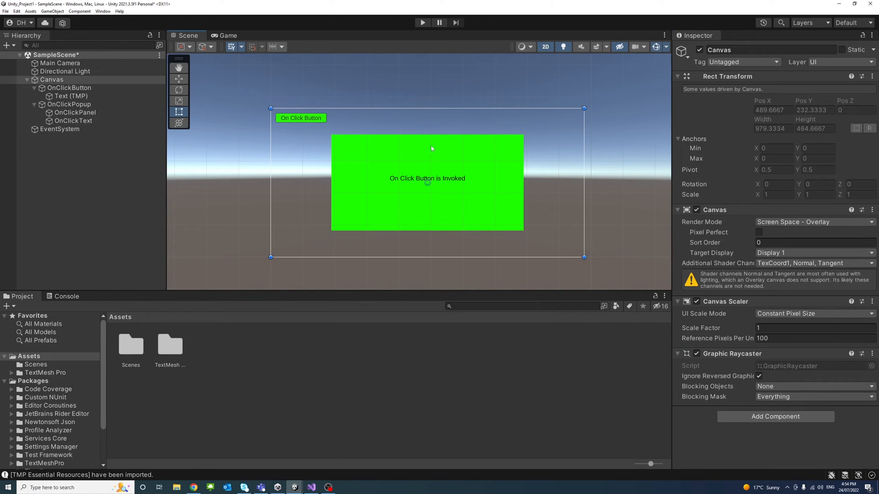
Create a new C# script named OnClick in Assets.
{"action": "left_click", "coordinate": [69, 113]}
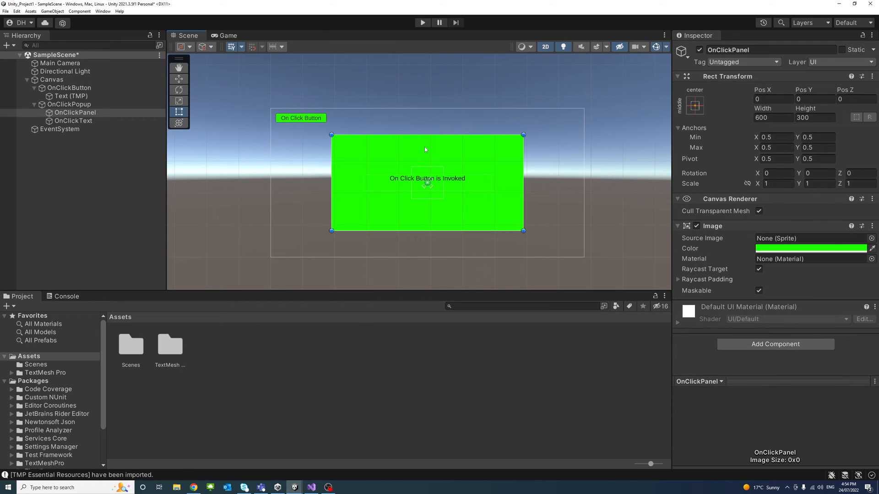
{"action": "left_click", "coordinate": [84, 195]}
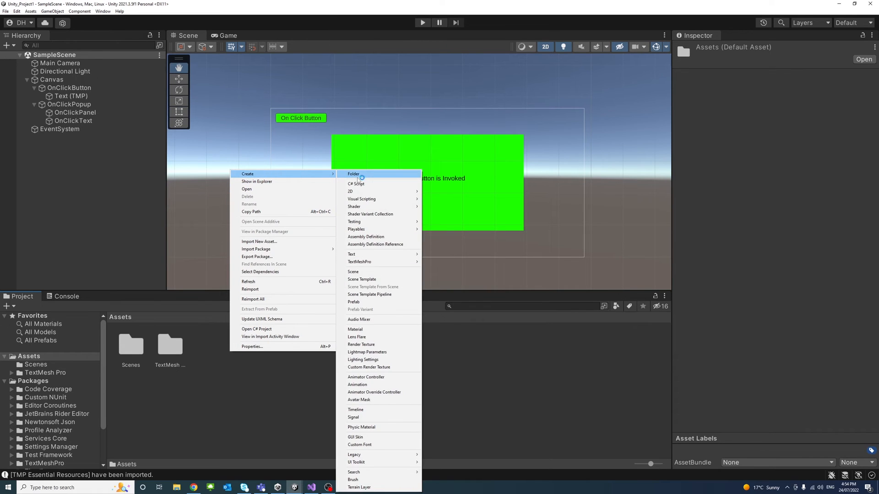
{"action": "left_click", "coordinate": [356, 183]}
{"action": "type", "text": "OnClick"}
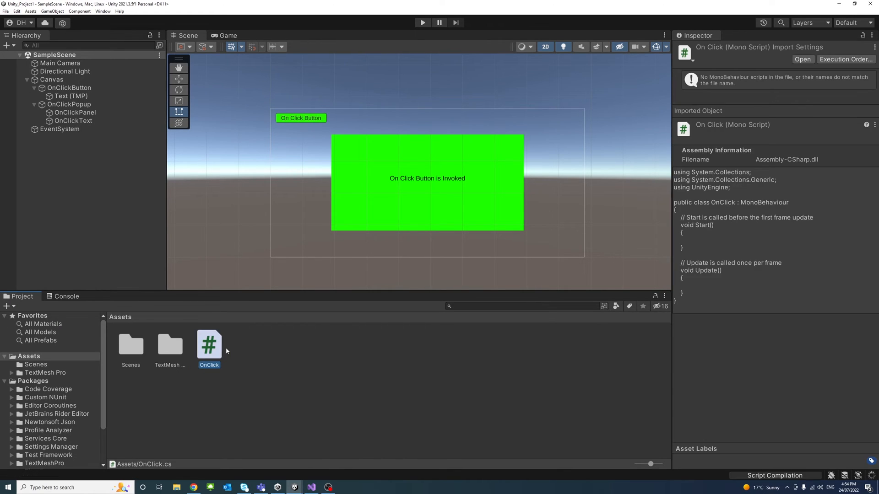
Attach the OnClick script to the Canvas and open it for editing.
{"action": "left_click", "coordinate": [68, 104]}
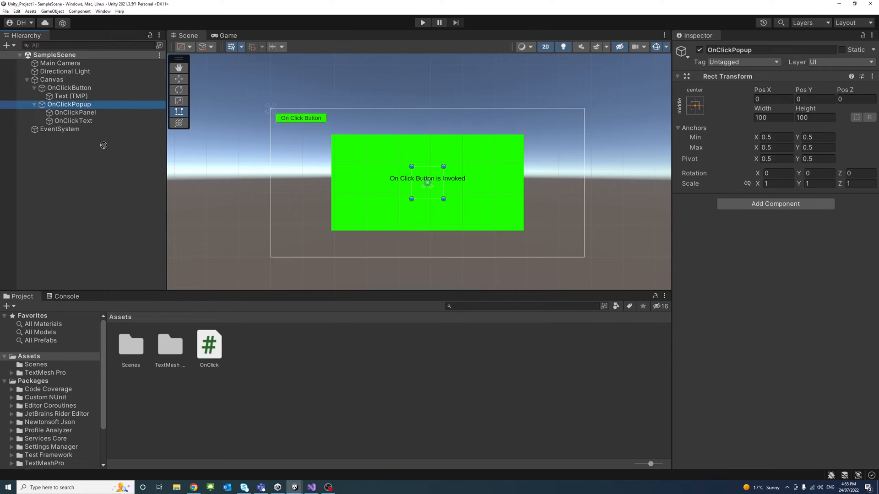
{"action": "left_click", "coordinate": [52, 80]}
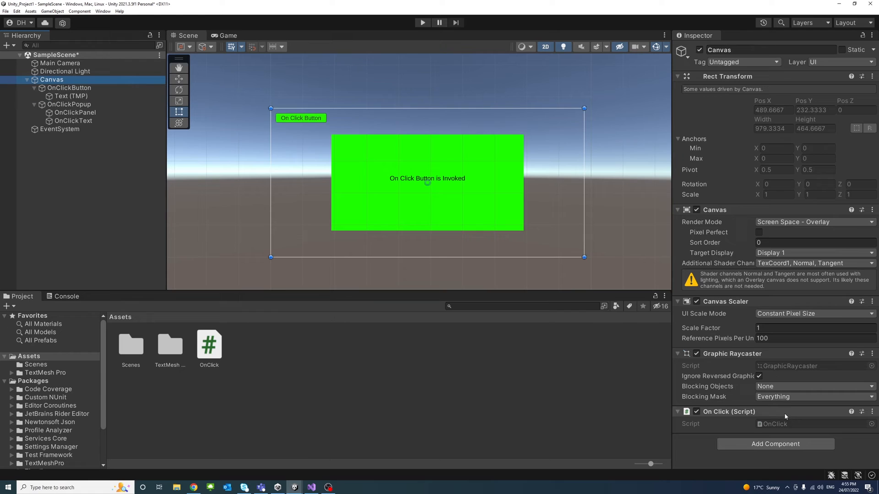
{"action": "mouse_move", "coordinate": [415, 203]}
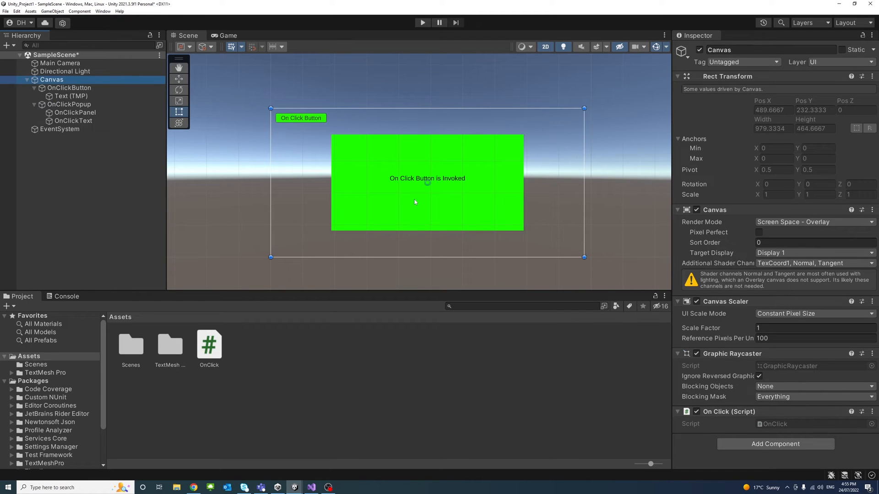
{"action": "mouse_move", "coordinate": [81, 175]}
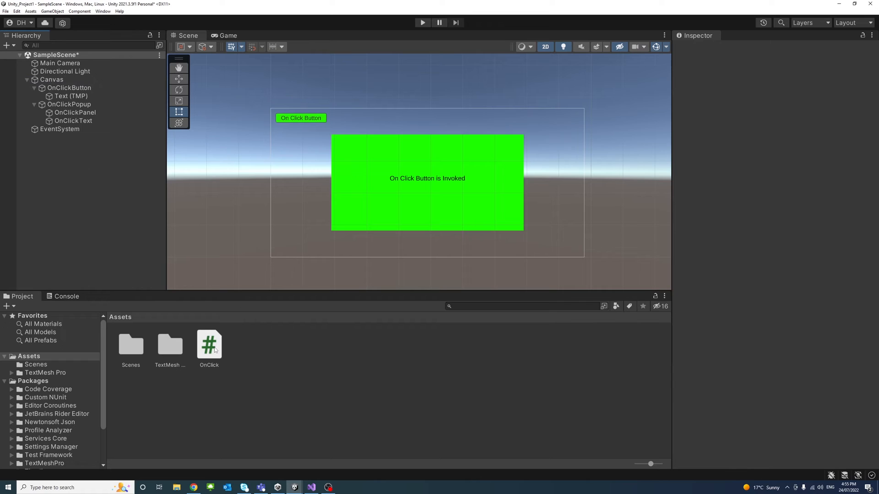
{"action": "double_click", "coordinate": [209, 345]}
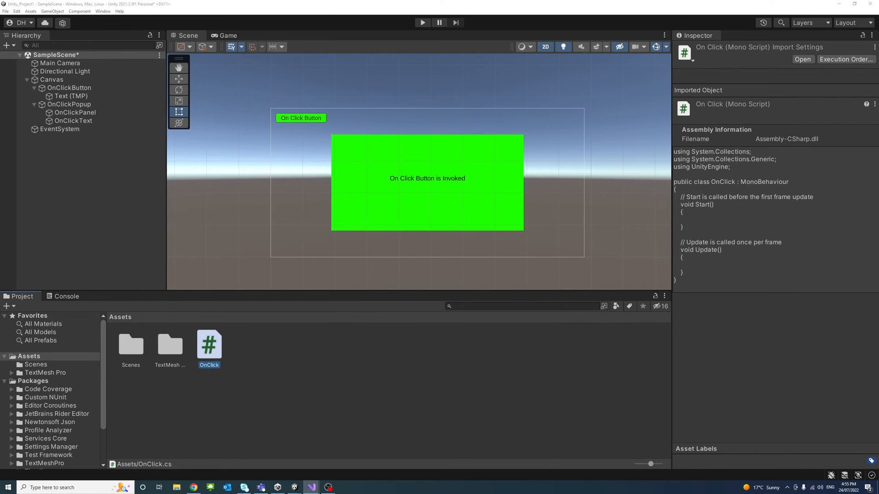
Declare 'public GameObject onClickPopup;' inside the OnClick class.
{"action": "double_click", "coordinate": [209, 345]}
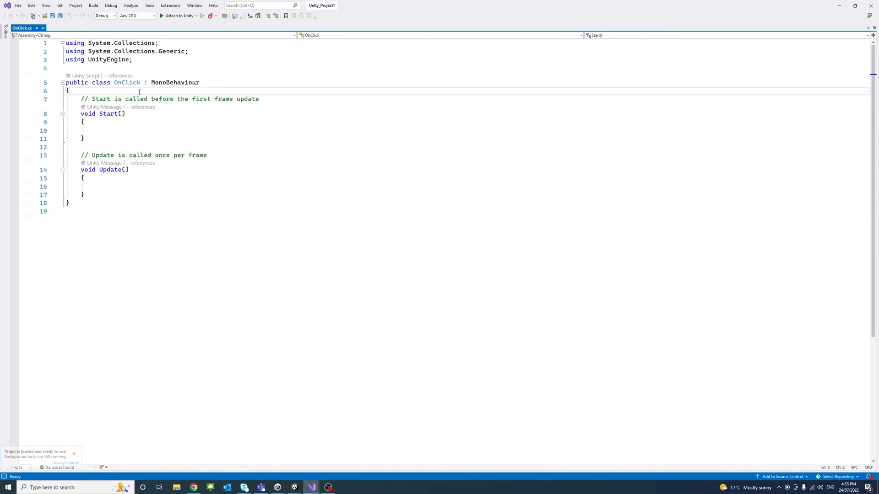
{"action": "key", "text": "Enter"}
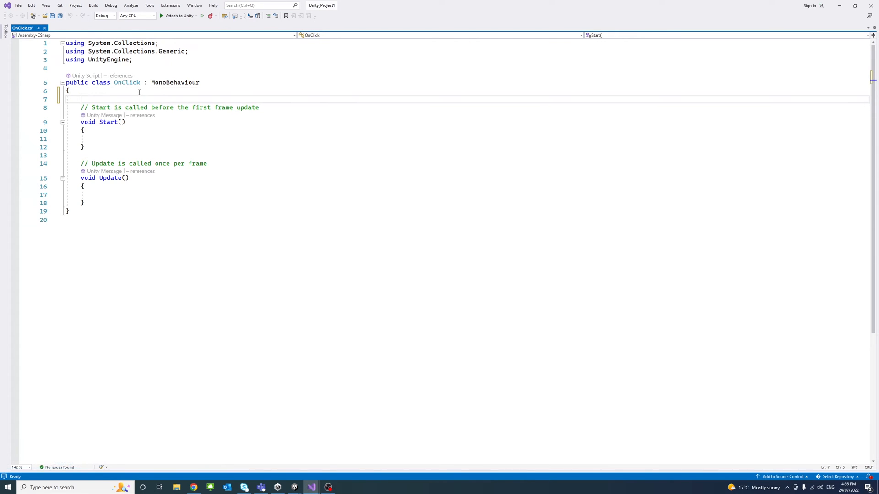
{"action": "type", "text": "public Ga"}
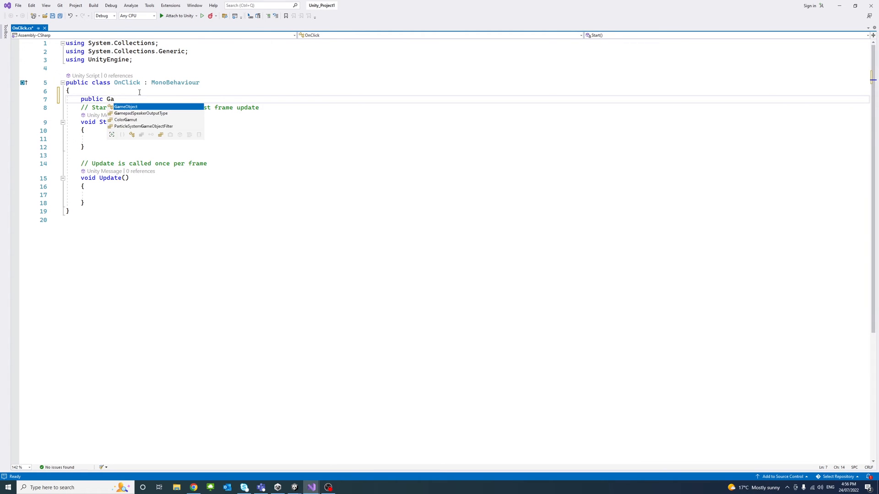
{"action": "type", "text": "meObject on"}
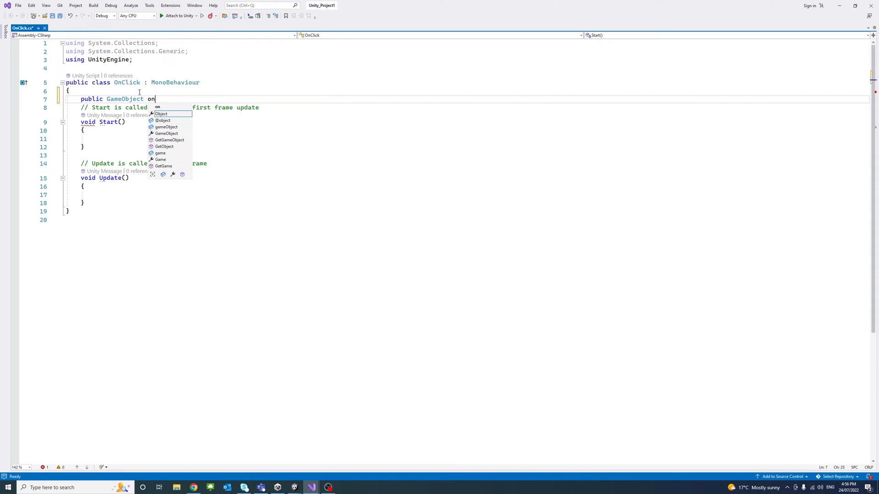
{"action": "type", "text": "ClickPo"}
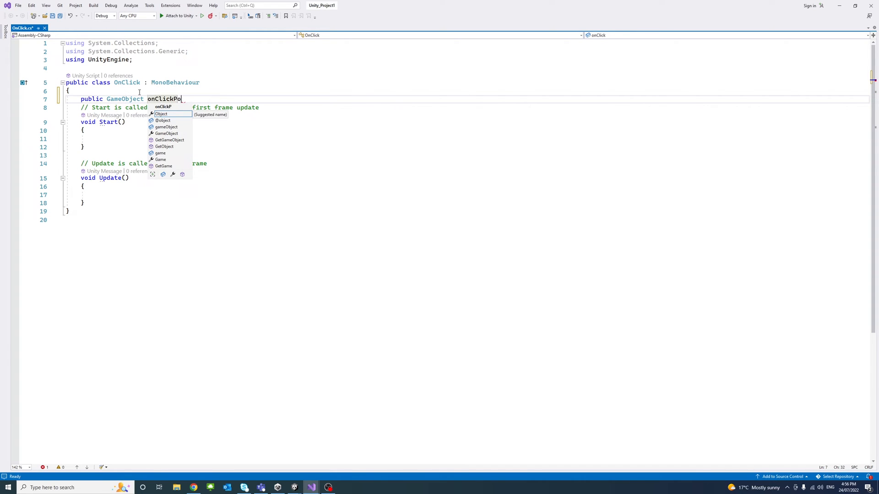
{"action": "type", "text": "pup"}
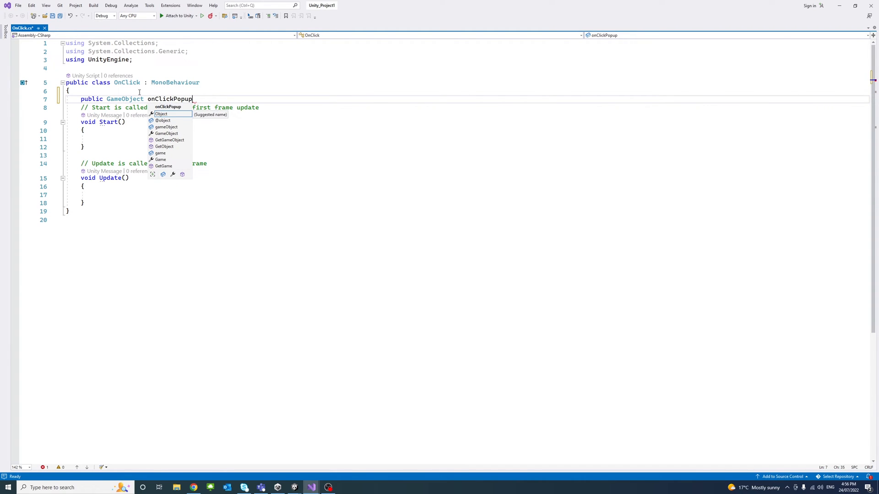
{"action": "type", "text": ";"}
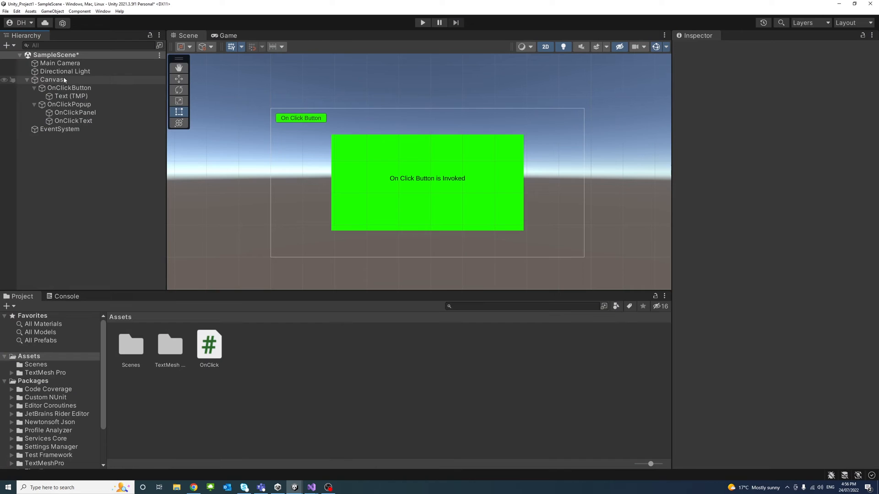
Assign OnClickPopup to the Canvas script's popup field and deactivate the popup object.
{"action": "left_click", "coordinate": [51, 79]}
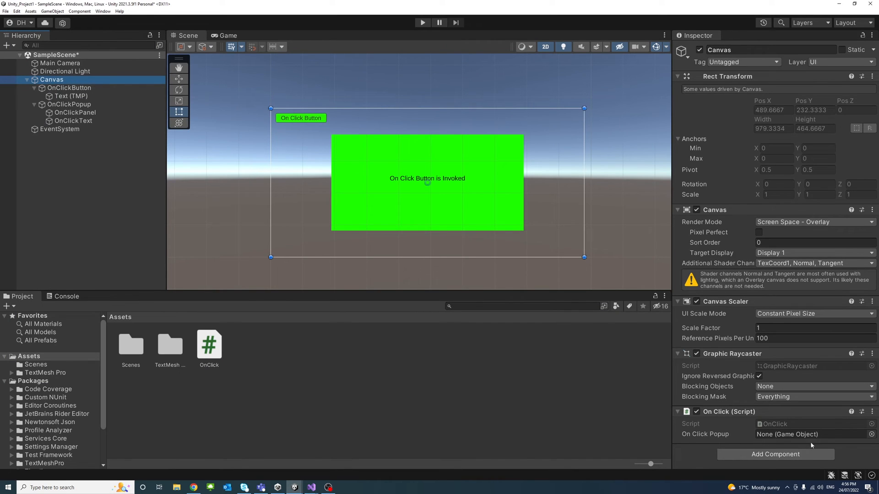
{"action": "mouse_move", "coordinate": [788, 423]}
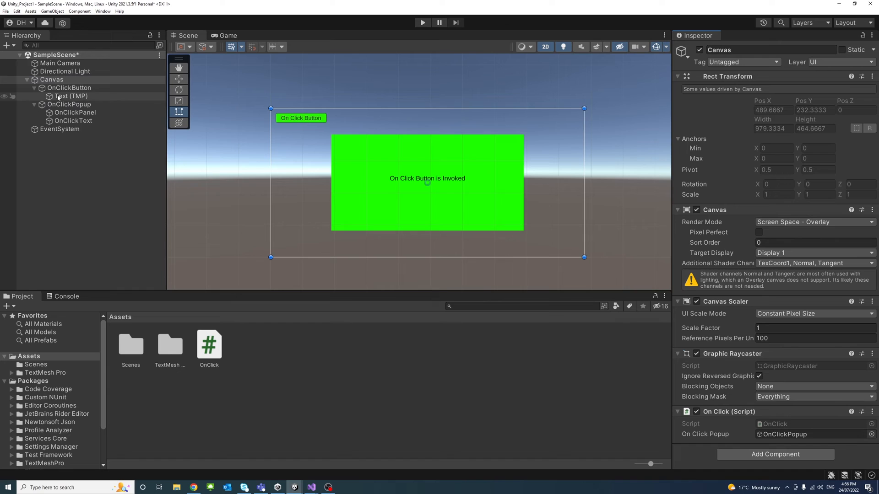
{"action": "left_click", "coordinate": [60, 104]}
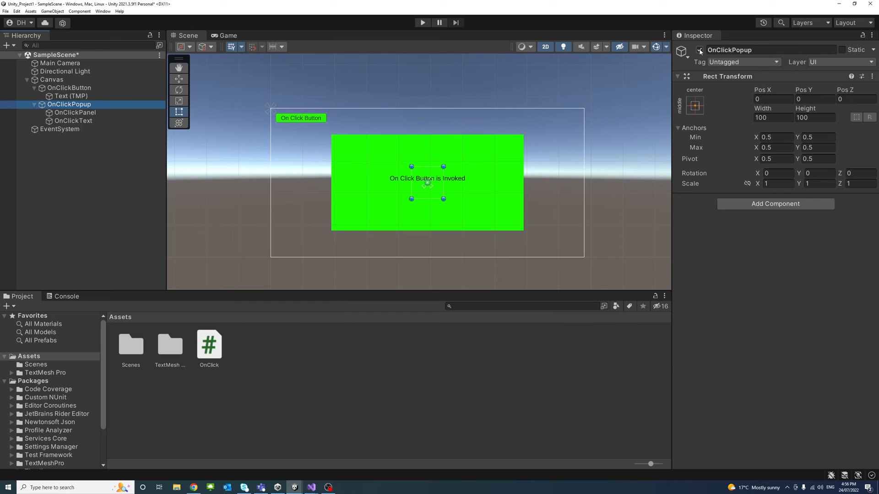
{"action": "left_click", "coordinate": [699, 50]}
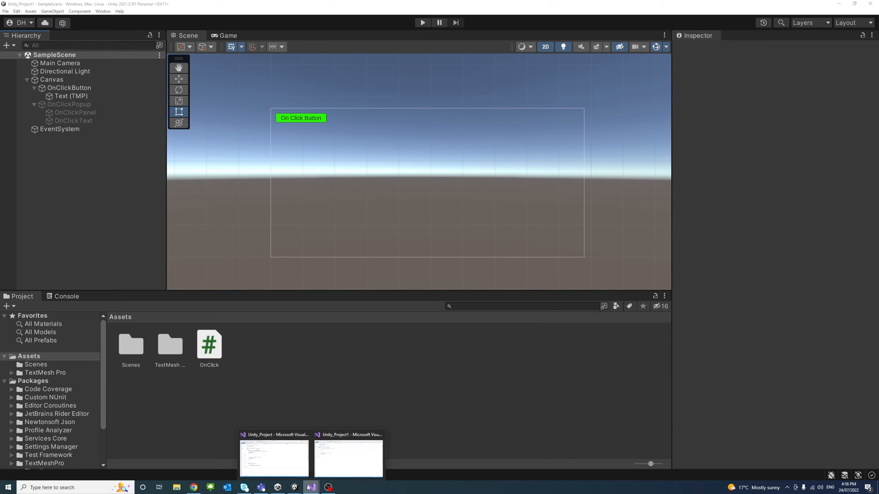
{"action": "left_click", "coordinate": [348, 459]}
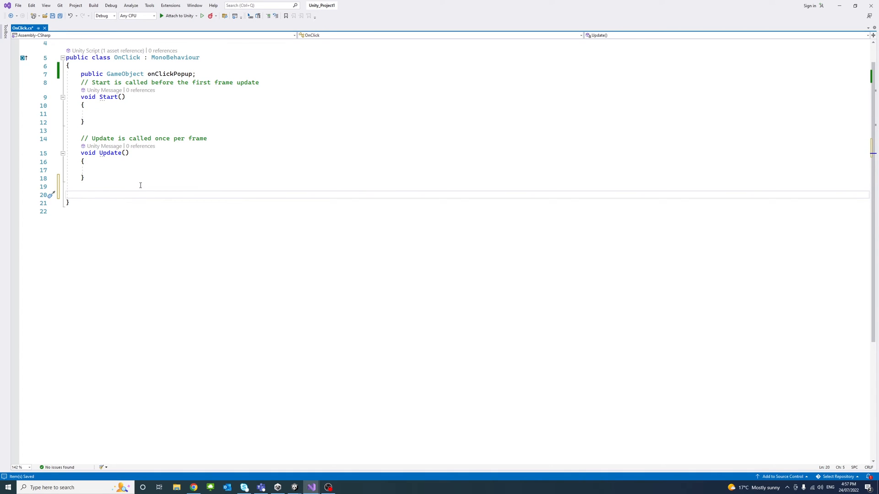
Write a public Click() method that calls onClickPopup.SetActive(true).
{"action": "type", "text": "public"}
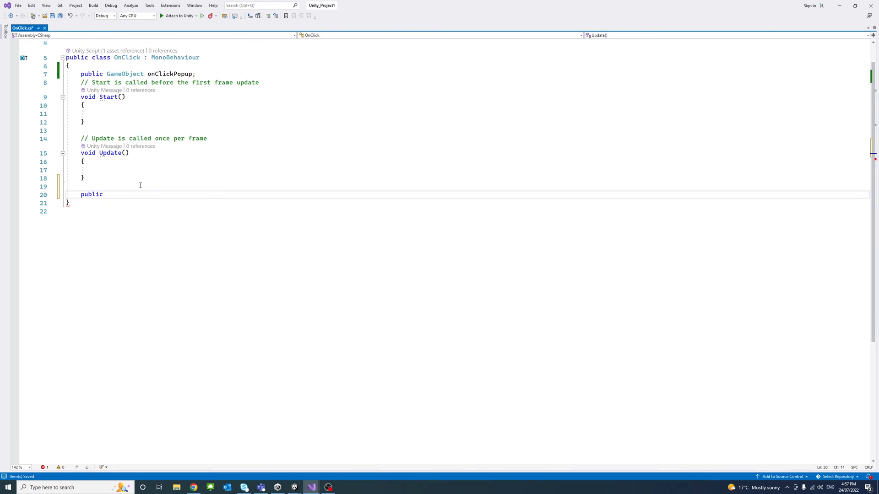
{"action": "type", "text": "void"}
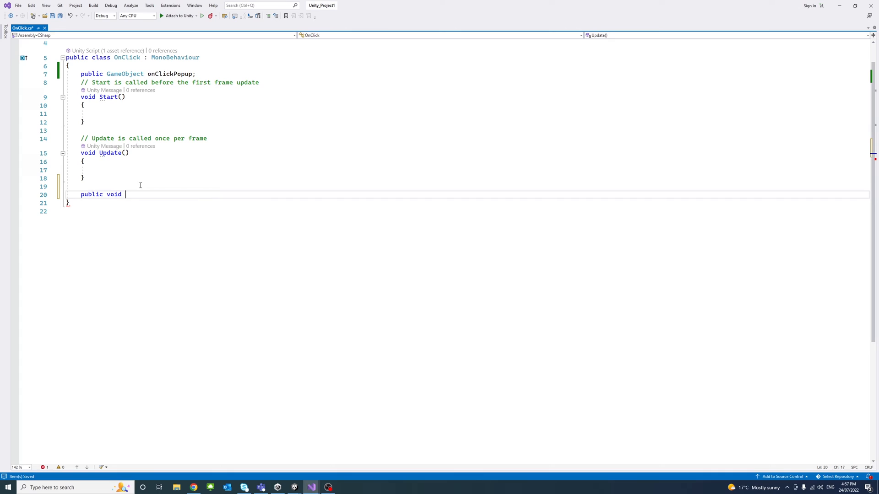
{"action": "type", "text": "Click()"}
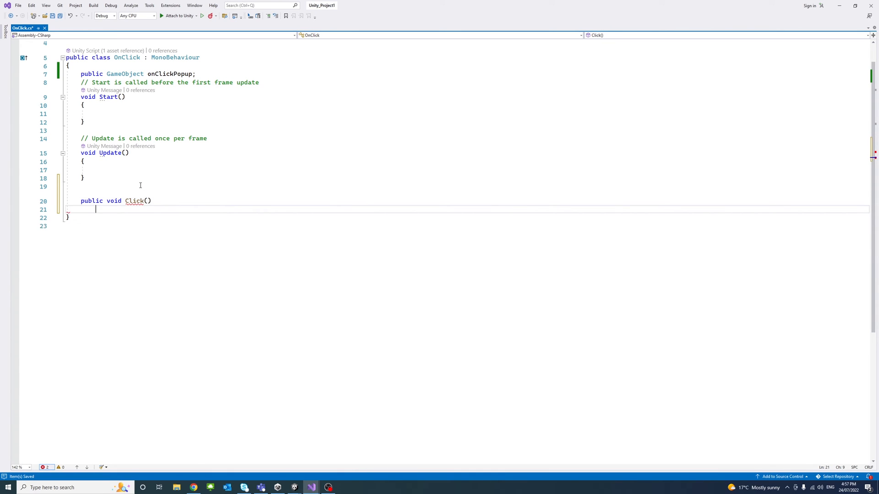
{"action": "type", "text": "{"}
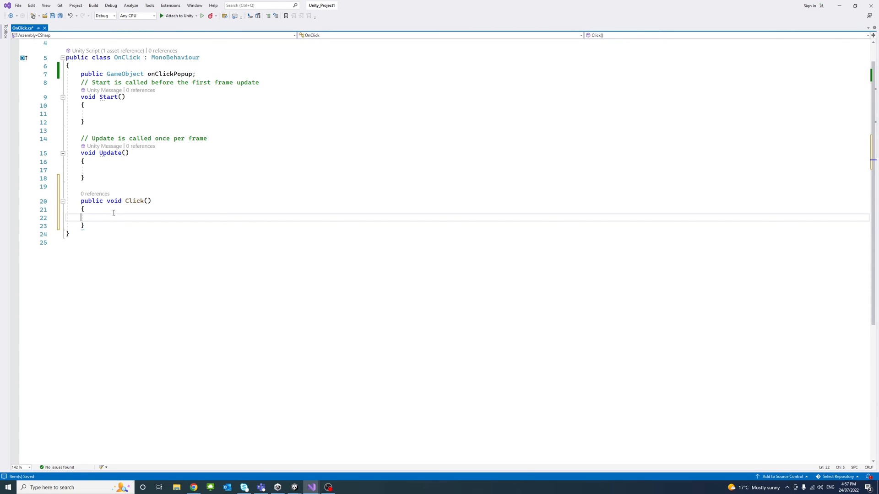
{"action": "type", "text": "onClickPopup"}
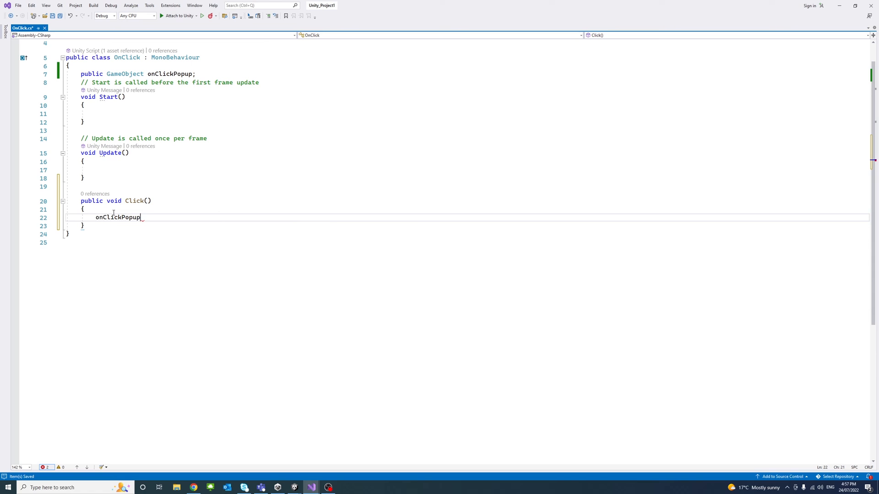
{"action": "type", "text": ".SetActive(TargetJoint2D\\t"}
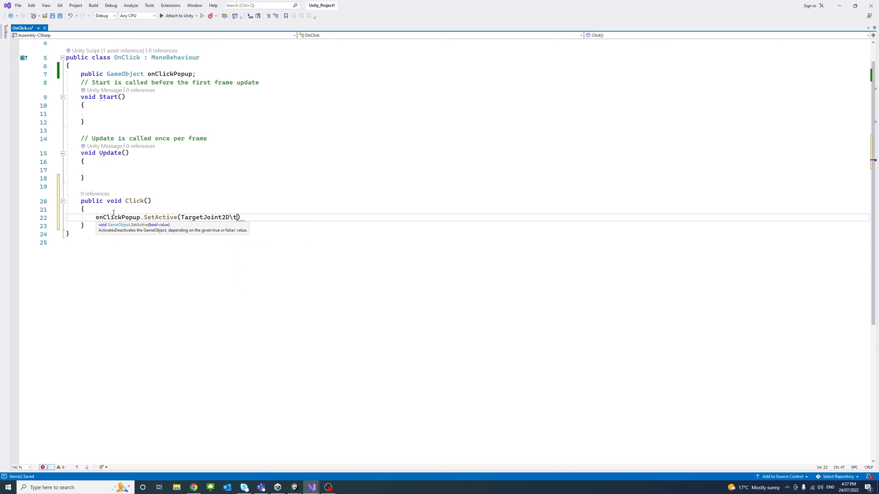
{"action": "key", "text": "Backspace"}
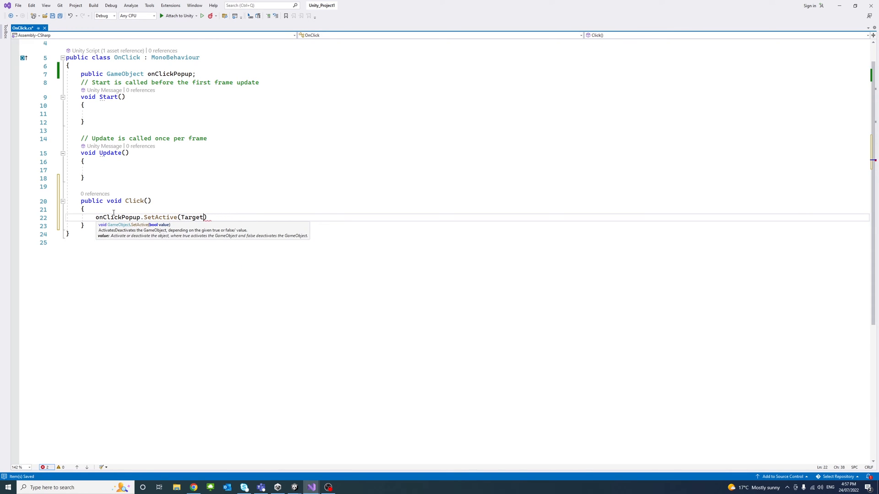
{"action": "type", "text": "tr"}
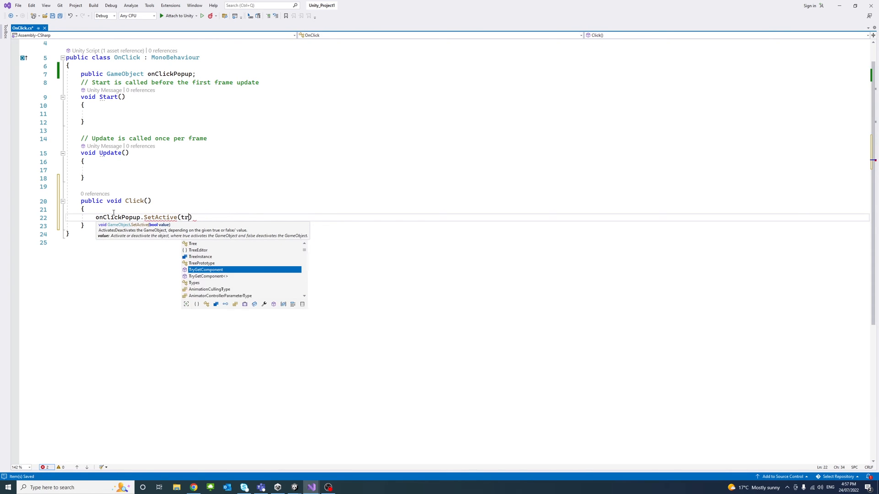
{"action": "type", "text": "ue"}
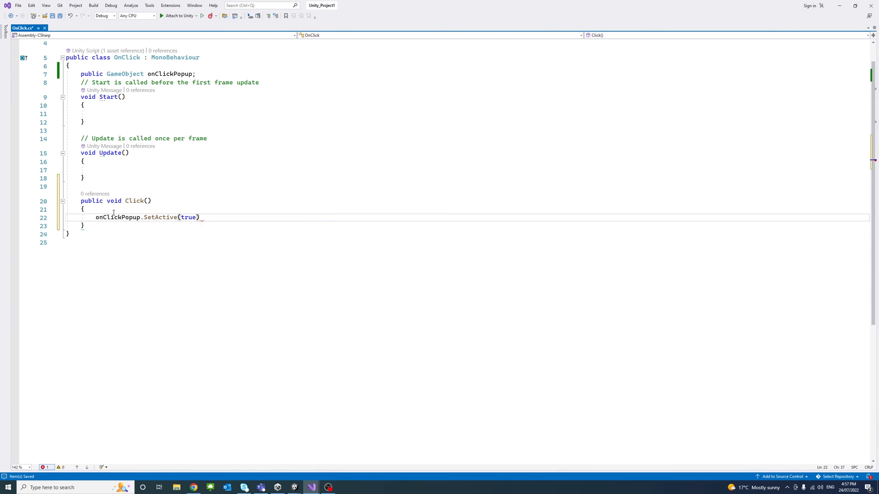
{"action": "type", "text": ";"}
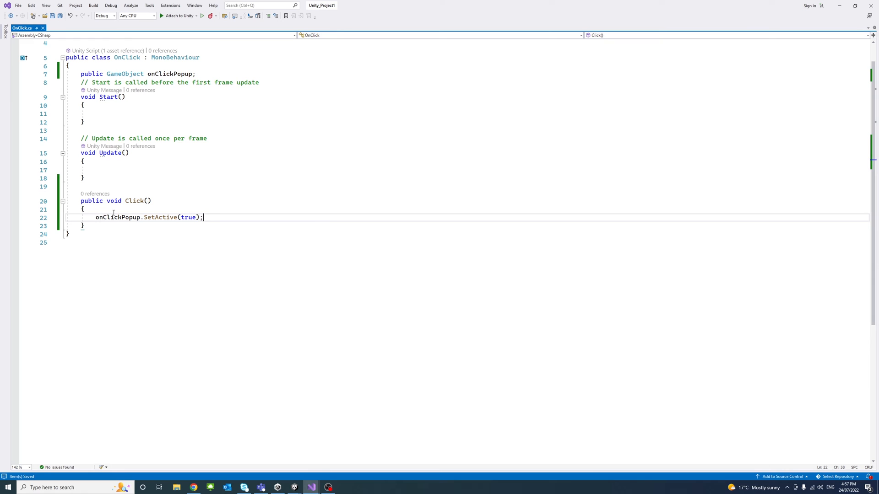
{"action": "mouse_move", "coordinate": [292, 488]}
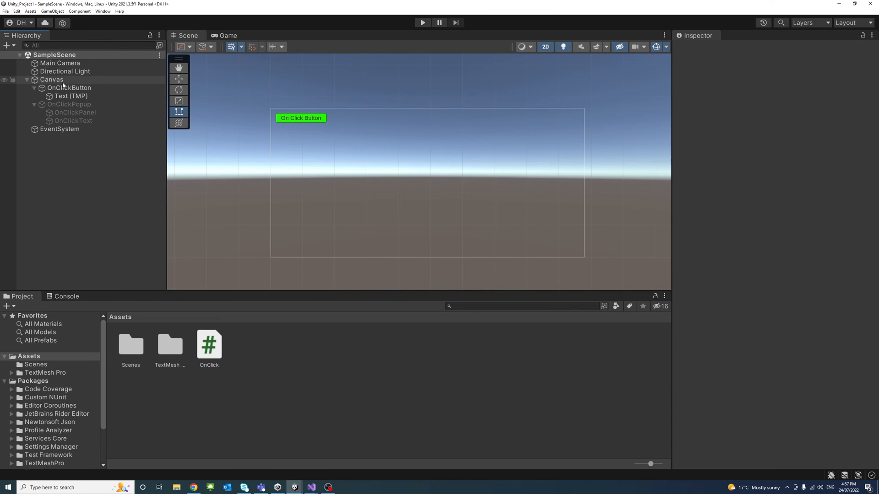
Add an On Click entry on OnClickButton targeting Canvas and calling OnClick.Click().
{"action": "left_click", "coordinate": [70, 88]}
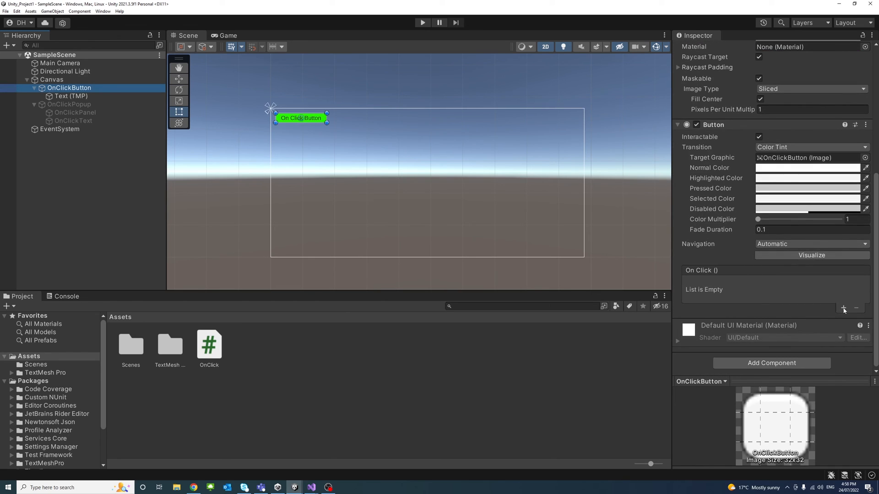
{"action": "left_click", "coordinate": [844, 307]}
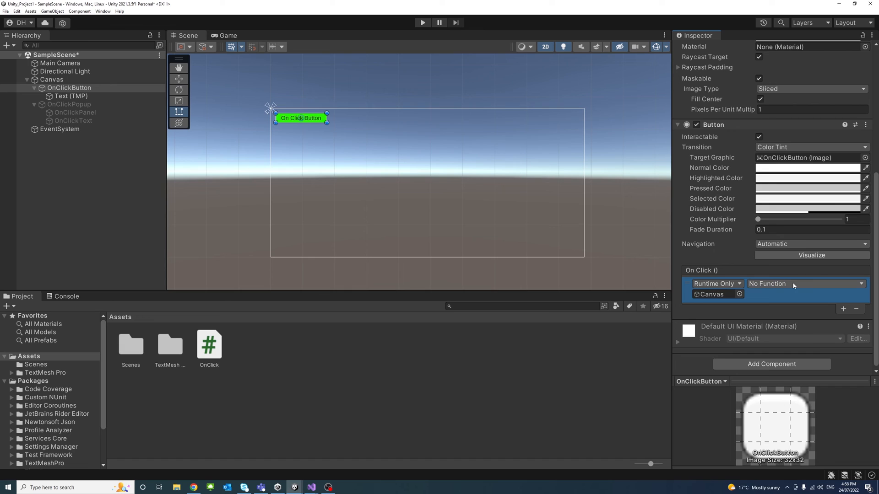
{"action": "left_click", "coordinate": [806, 284]}
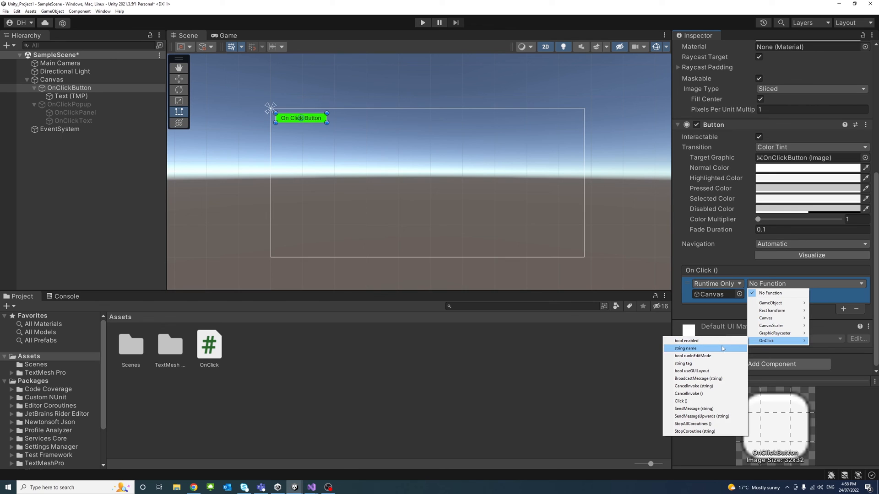
{"action": "left_click", "coordinate": [680, 401]}
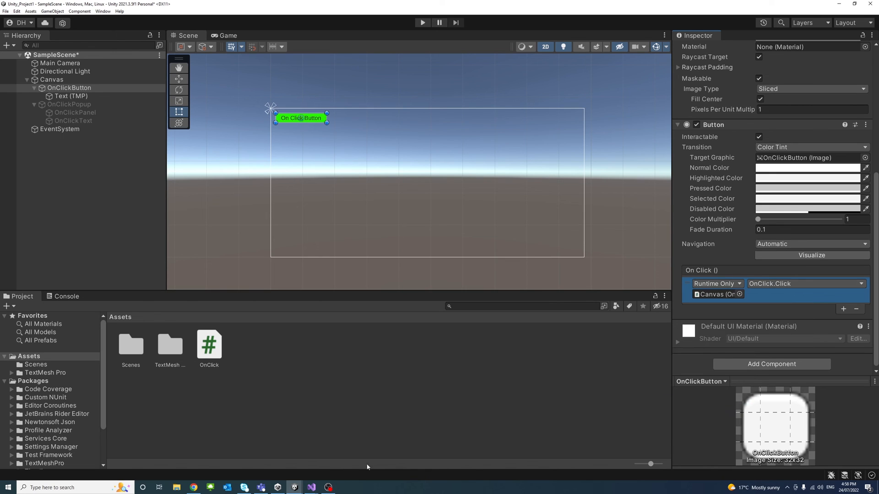
{"action": "mouse_move", "coordinate": [312, 487]}
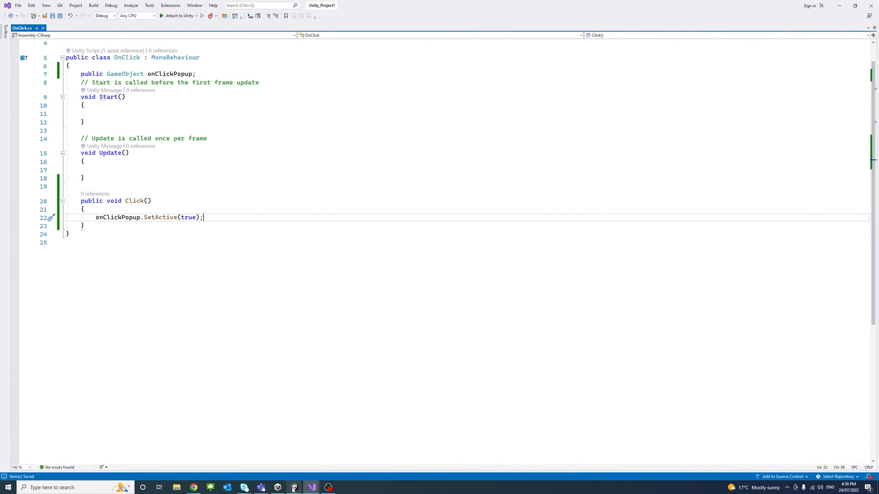
{"action": "left_click", "coordinate": [277, 487]}
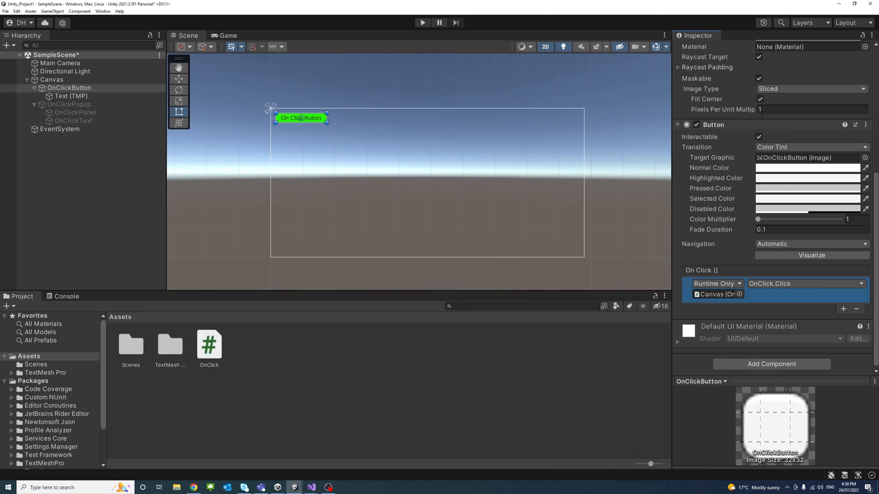
{"action": "mouse_move", "coordinate": [736, 255]}
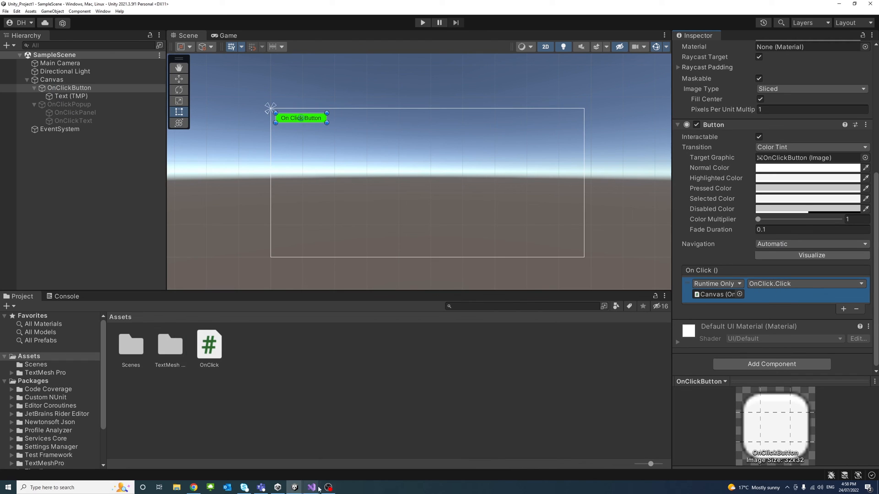
{"action": "left_click", "coordinate": [313, 487]}
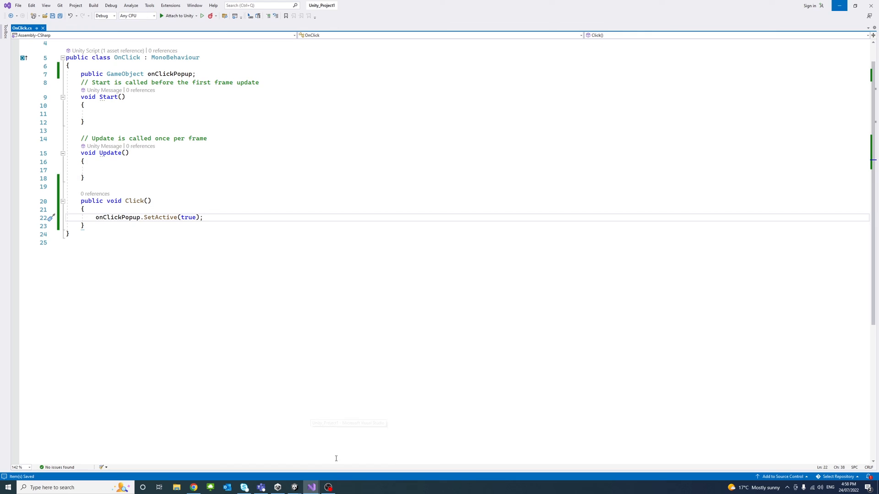
{"action": "mouse_move", "coordinate": [117, 217]}
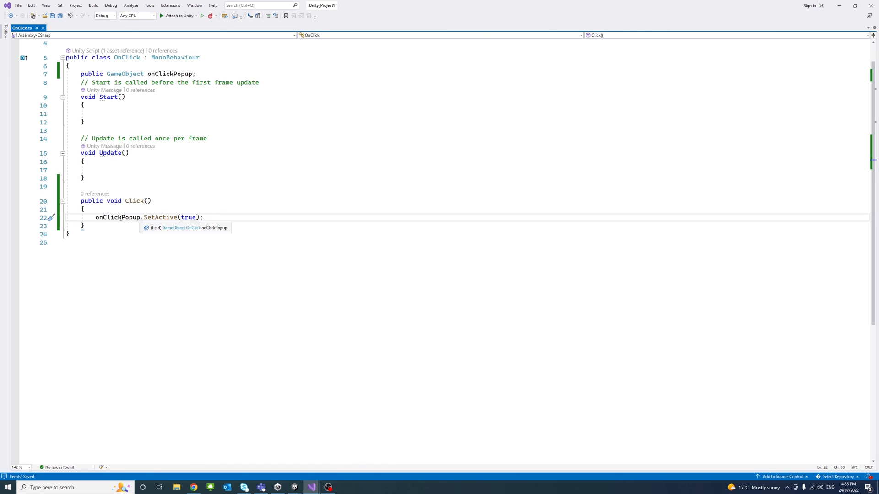
{"action": "mouse_move", "coordinate": [160, 217]}
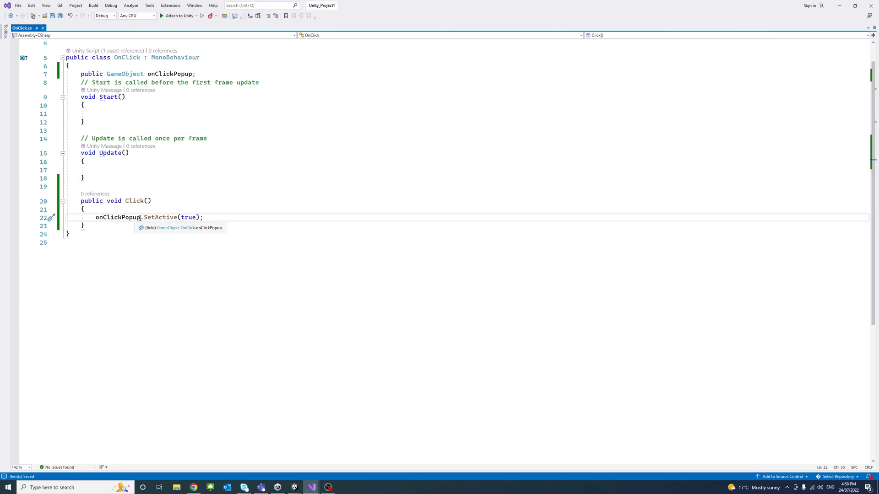
{"action": "mouse_move", "coordinate": [819, 5]}
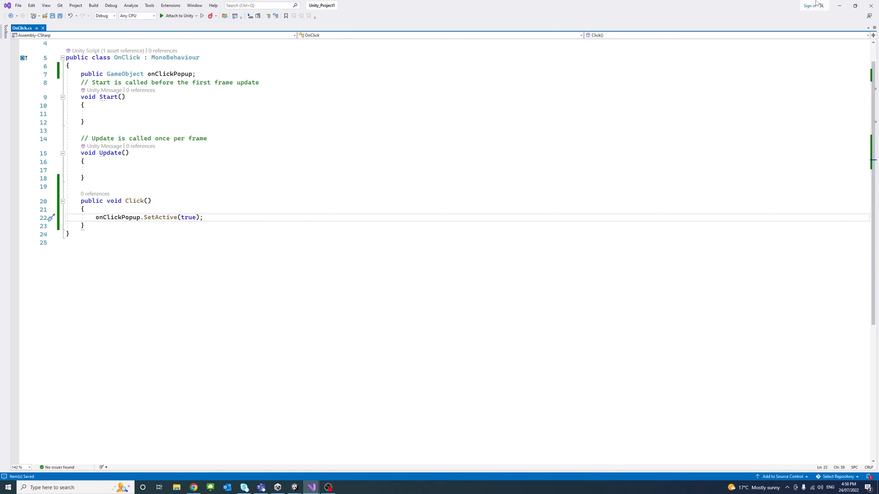
{"action": "left_click", "coordinate": [281, 486]}
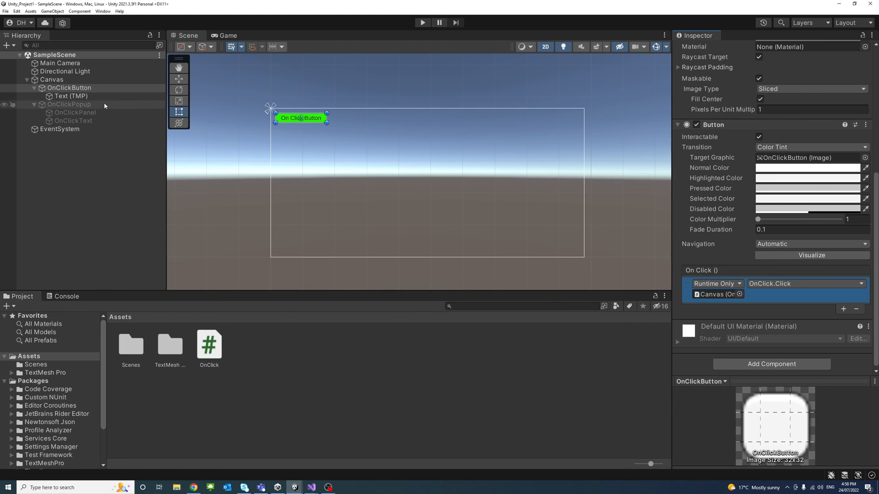
{"action": "left_click", "coordinate": [64, 104]}
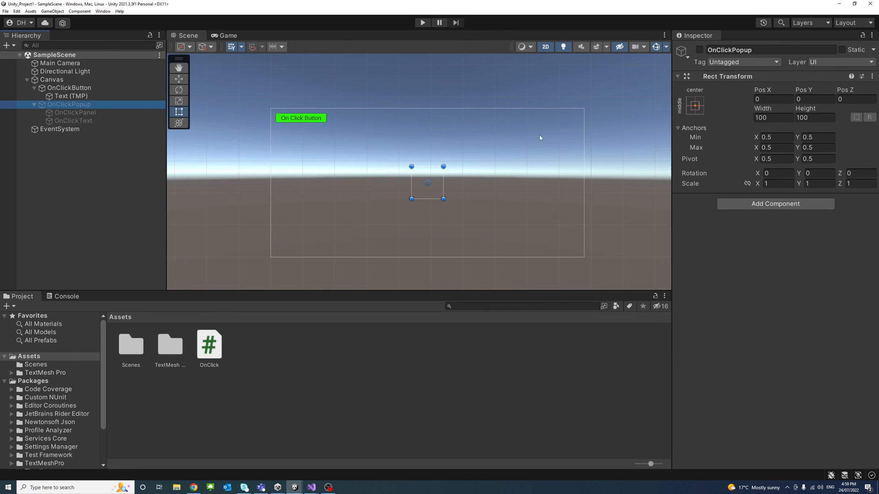
Enter Play mode to test the On Click Button.
{"action": "left_click", "coordinate": [423, 23]}
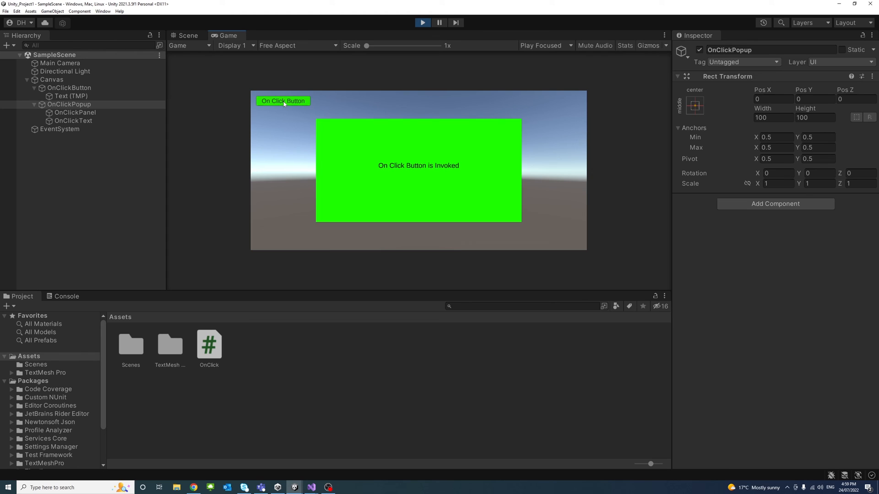
{"action": "mouse_move", "coordinate": [485, 172]}
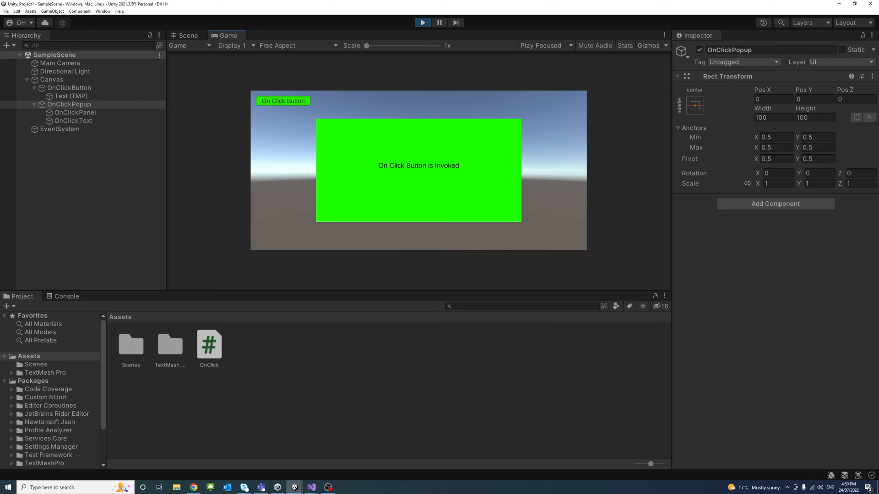
{"action": "mouse_move", "coordinate": [527, 120]}
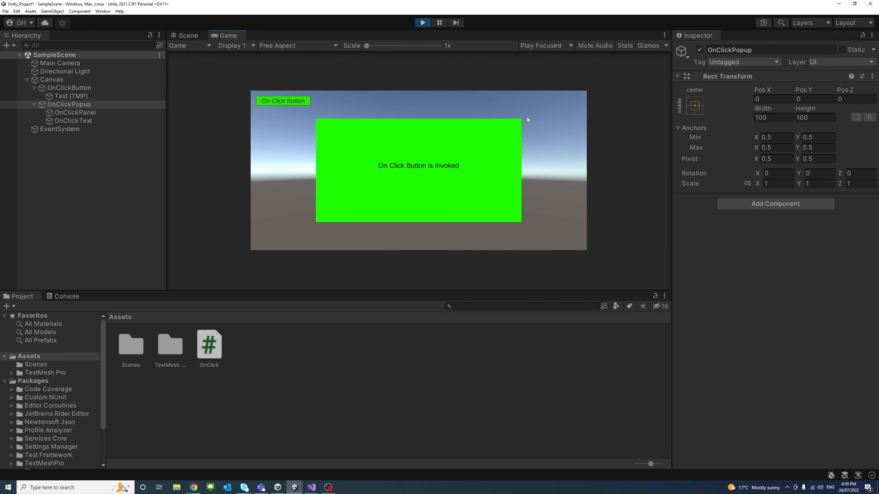
{"action": "mouse_move", "coordinate": [532, 149]}
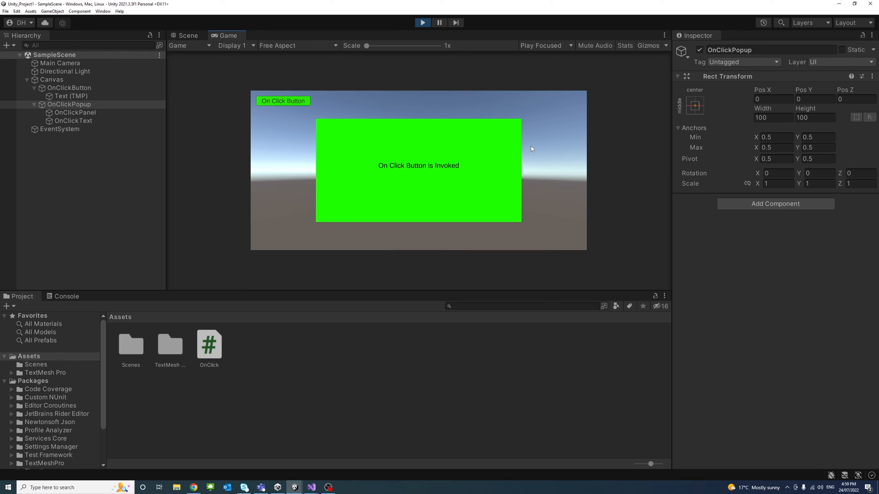
{"action": "mouse_move", "coordinate": [524, 147]}
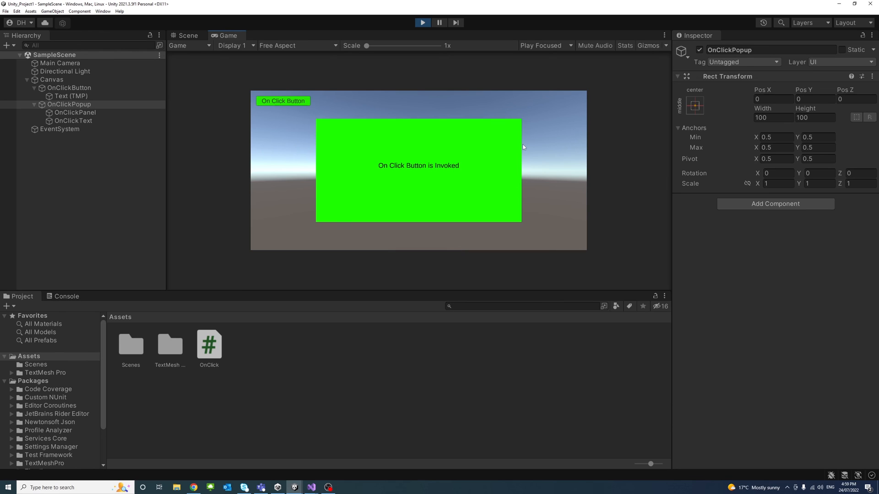